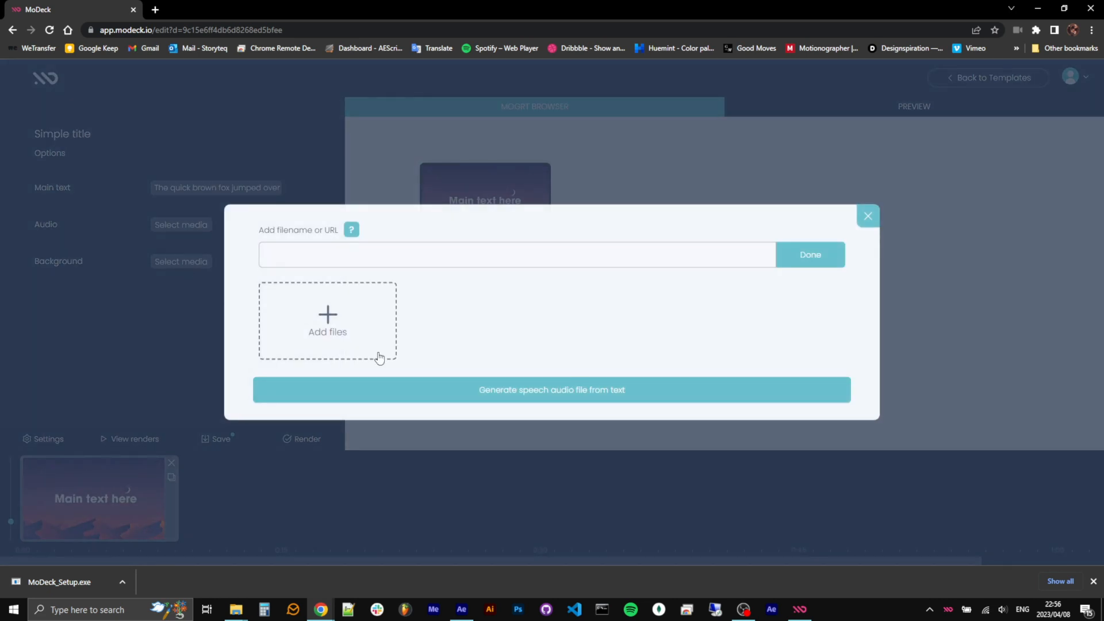
pyautogui.moveTo(589, 406)
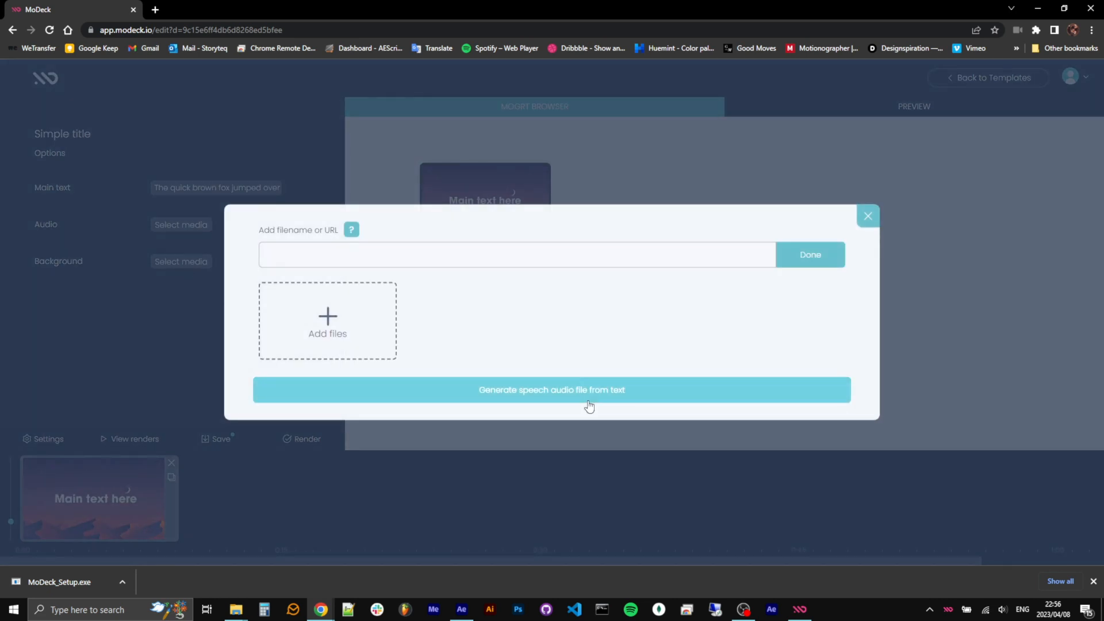
# Switch the audio to generated speech using the G-en-US-Studio-O voice and confirm
pyautogui.click(551, 390)
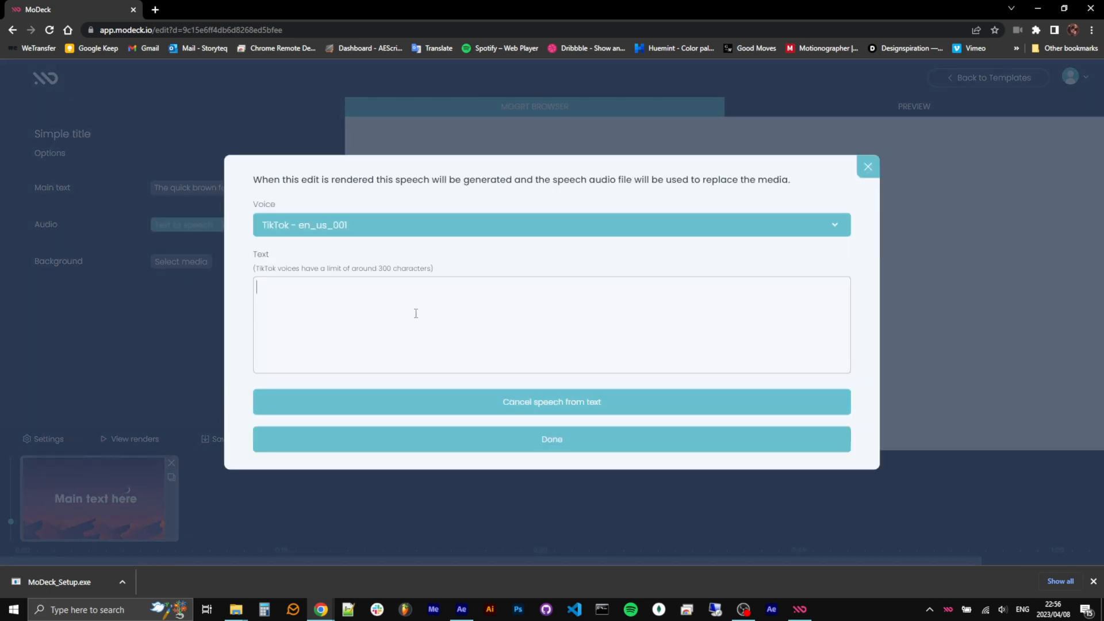
pyautogui.click(550, 224)
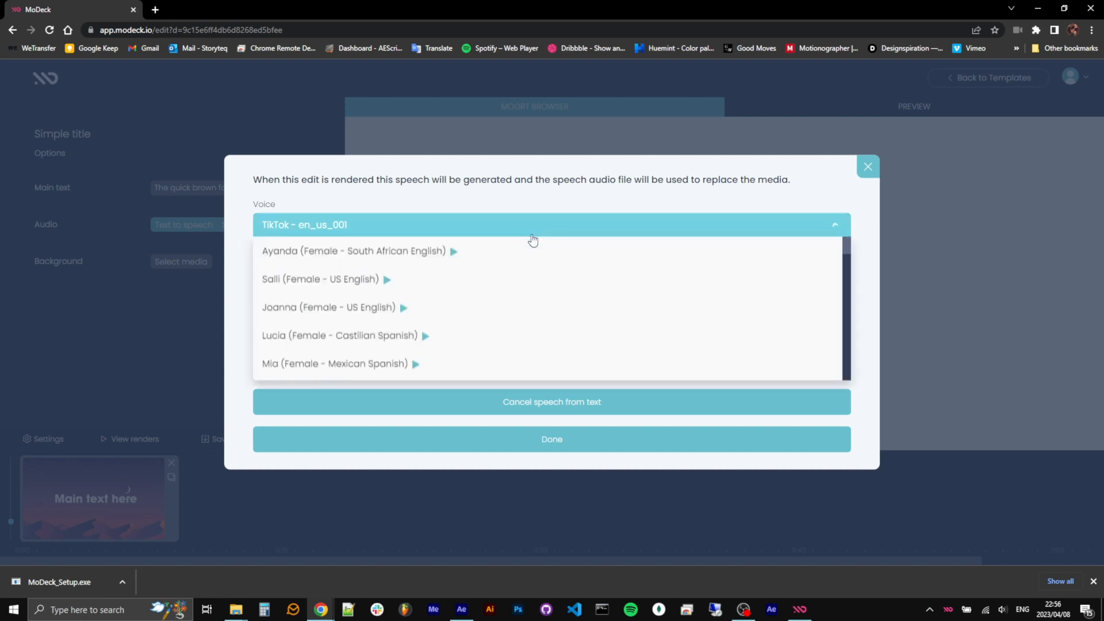
pyautogui.scroll(-3)
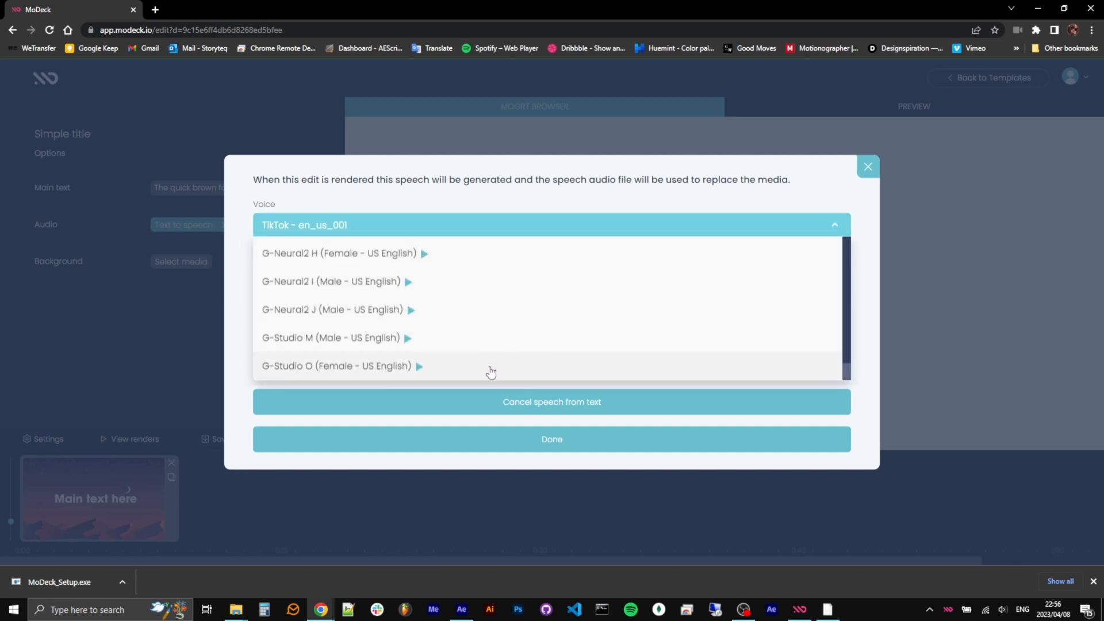
pyautogui.click(337, 365)
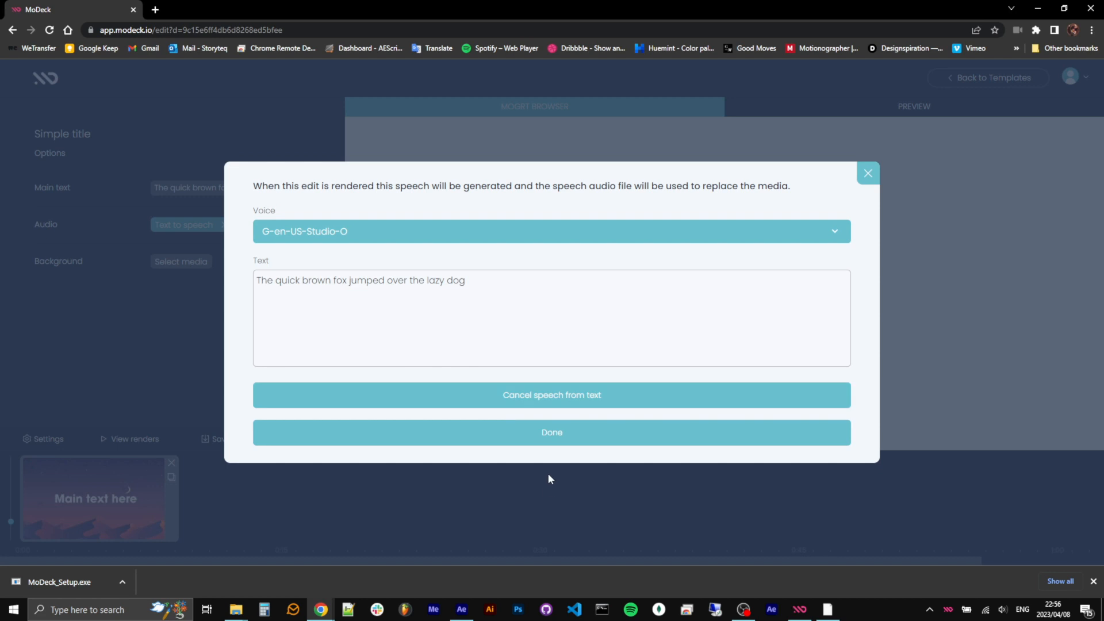
pyautogui.click(551, 432)
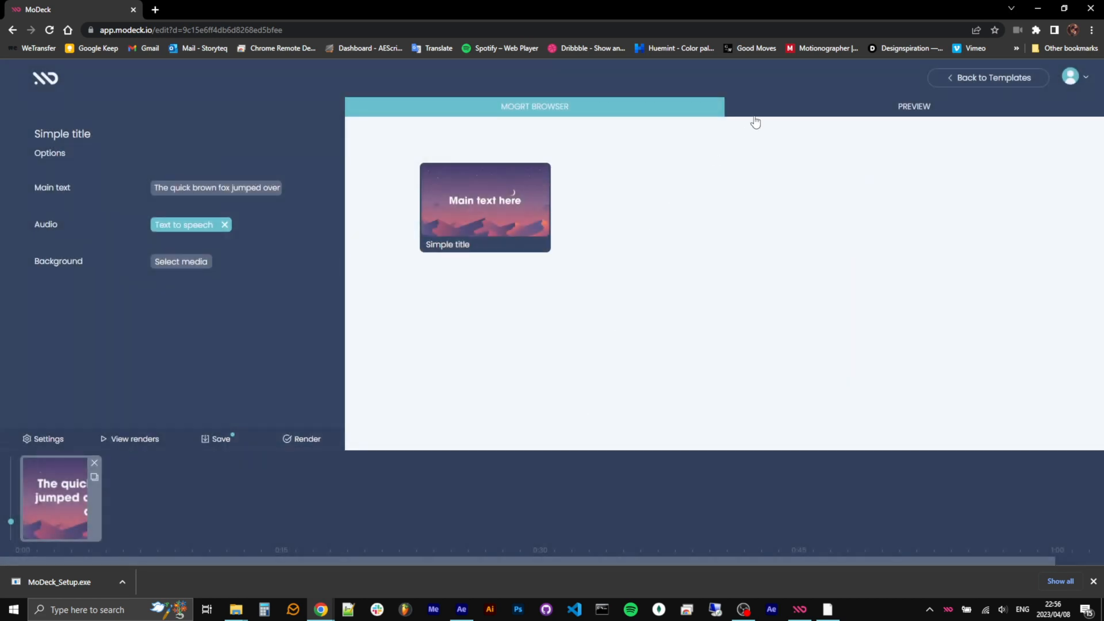
# Preview the title in MoDeck's Preview tab
pyautogui.click(915, 106)
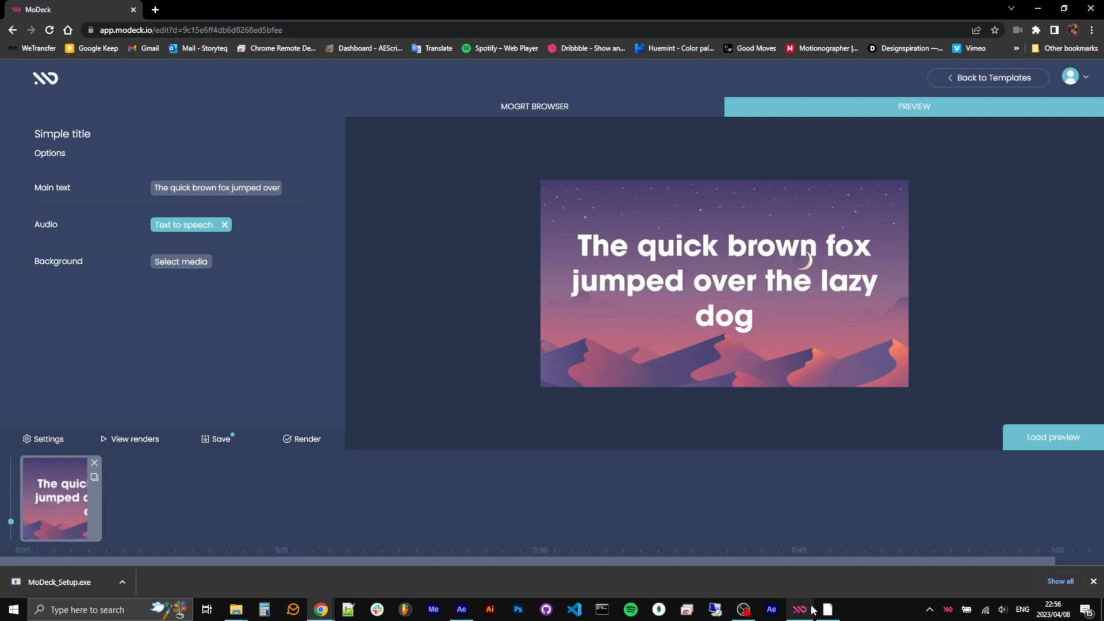
pyautogui.click(798, 610)
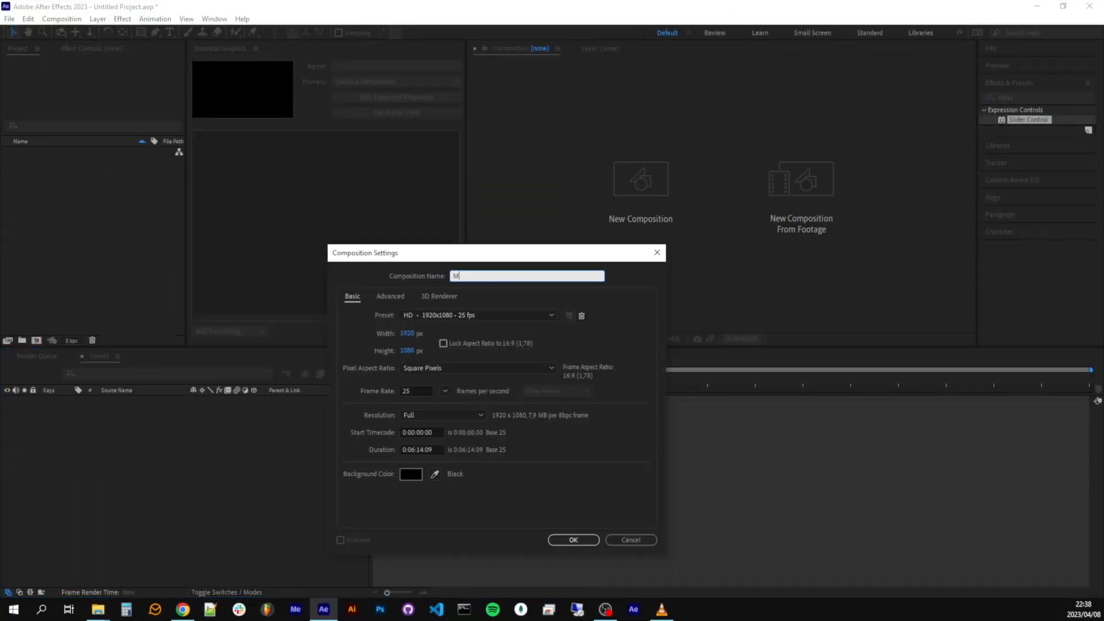
# Confirm the Main composition and add a text layer reading 'Main text here'
pyautogui.click(573, 541)
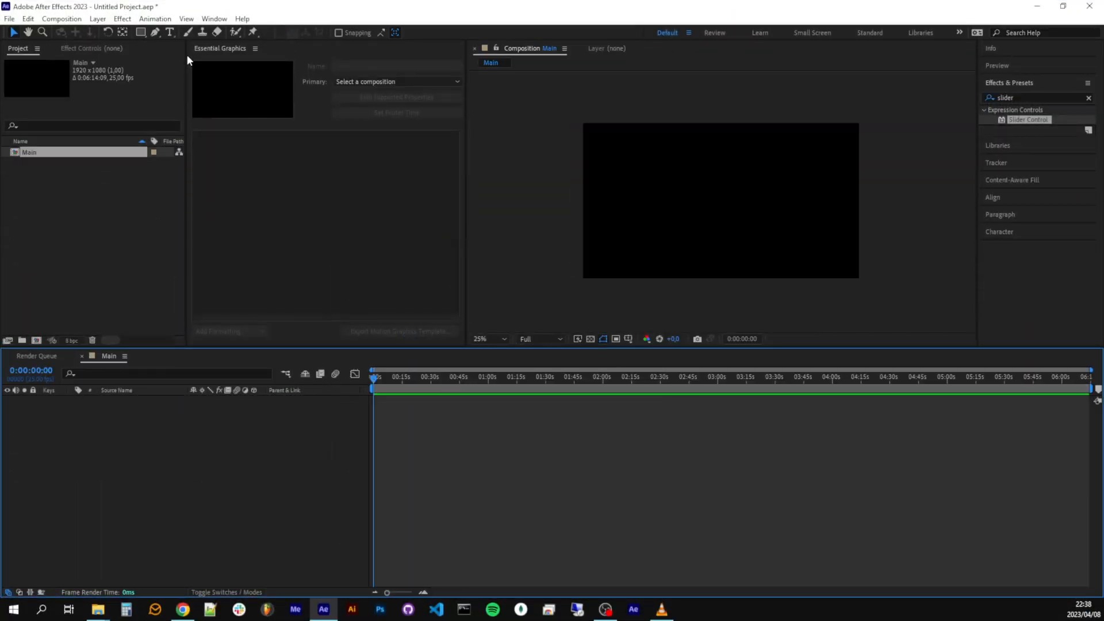
pyautogui.click(170, 32)
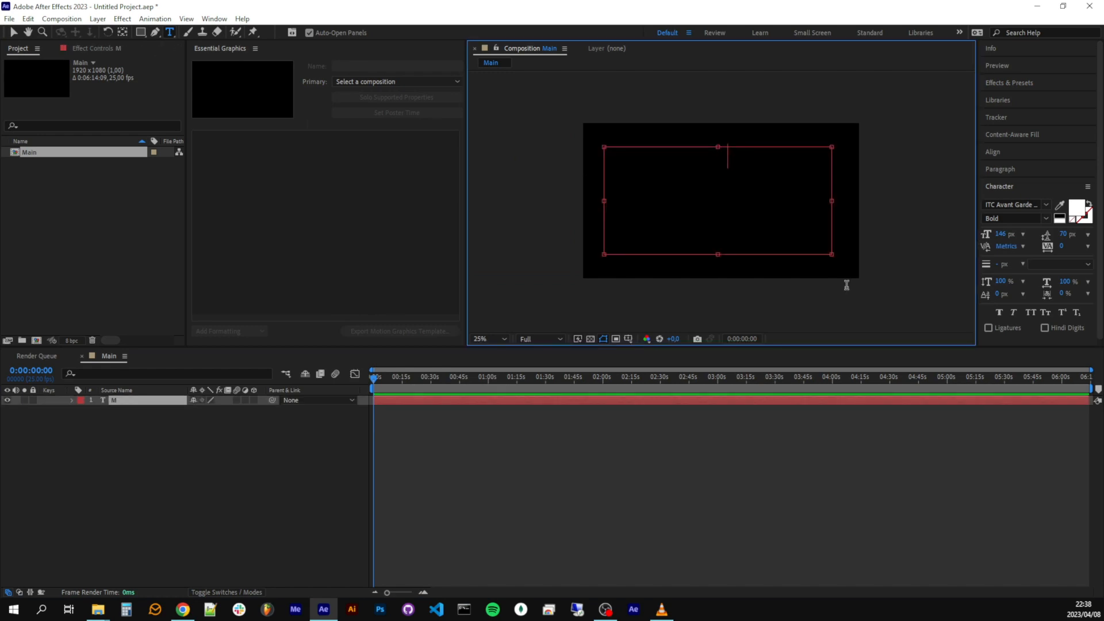
pyautogui.write('Main text here')
pyautogui.write('slider')
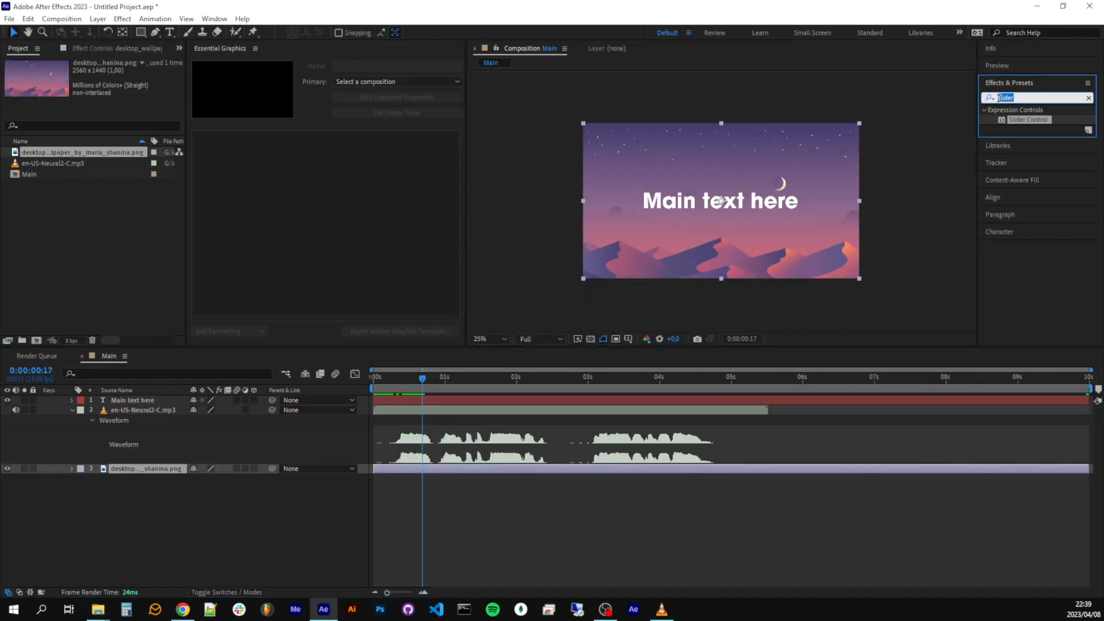
# Find the Linear Wipe effect for the background and collapse the animated layer properties
pyautogui.write('linear w')
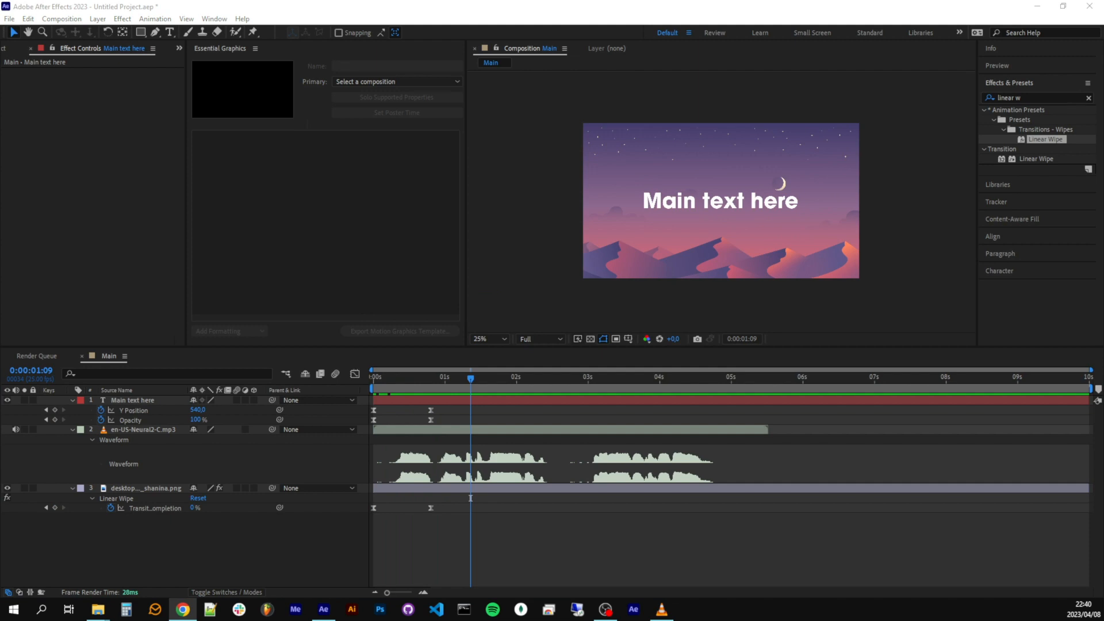
pyautogui.click(72, 400)
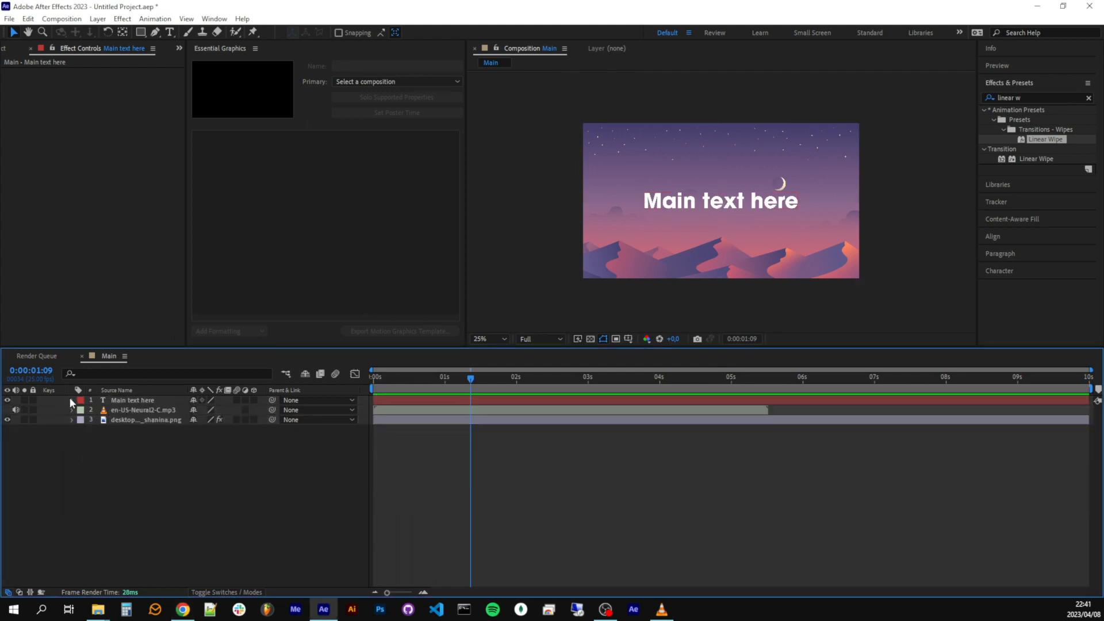
# Expose the title's Source Text in Essential Graphics and rename it 'Main text'
pyautogui.click(72, 401)
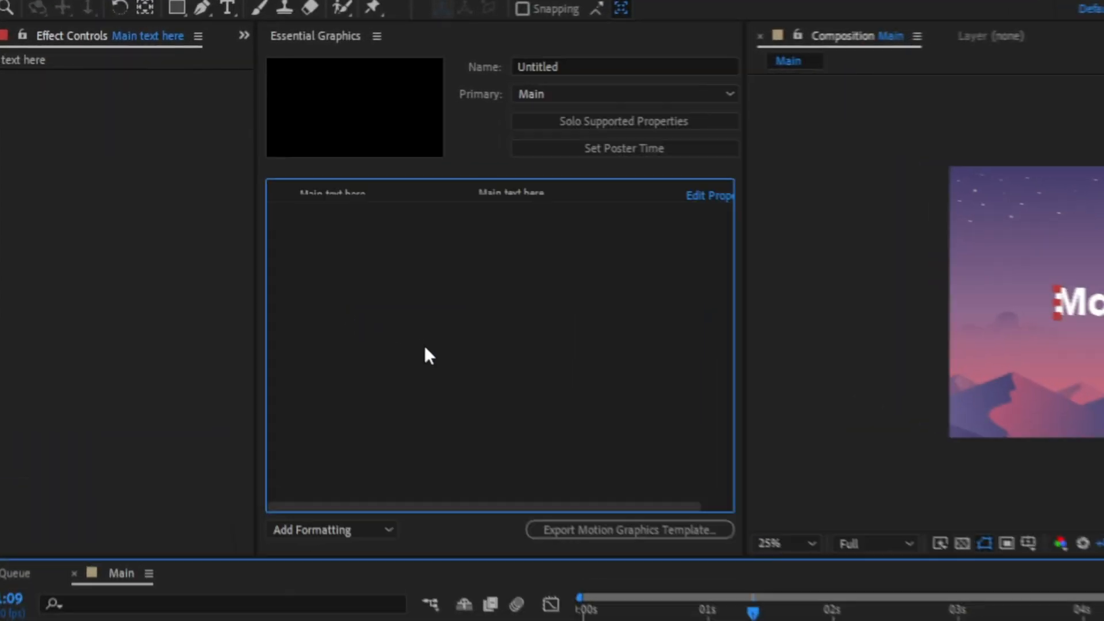
pyautogui.doubleClick(341, 197)
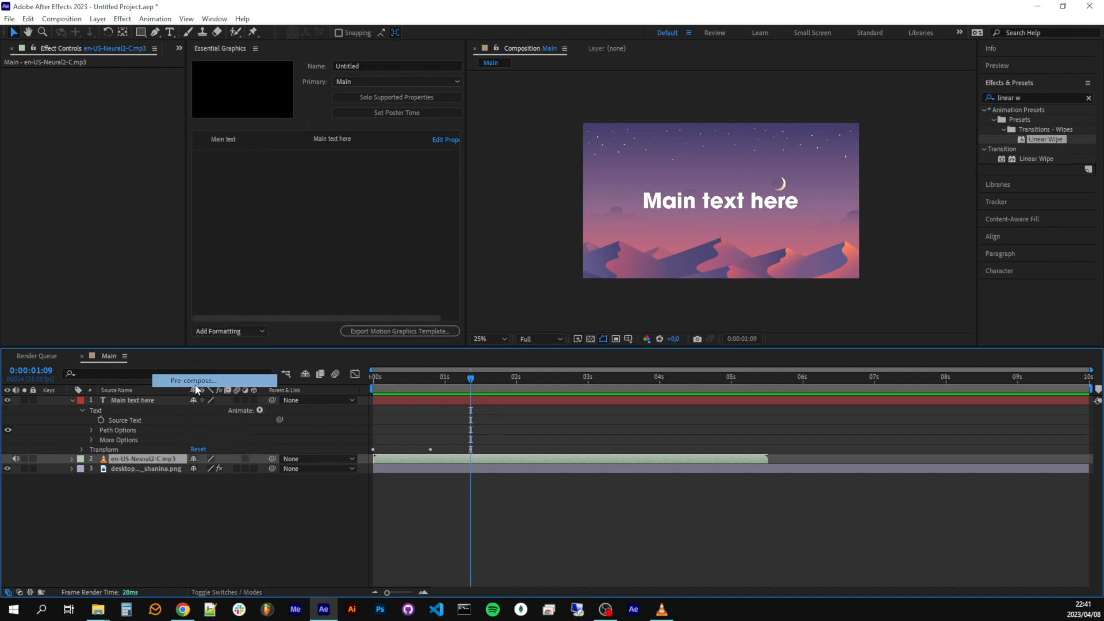
# Pre-compose the speech mp3 layer into a composition named Speech
pyautogui.click(192, 380)
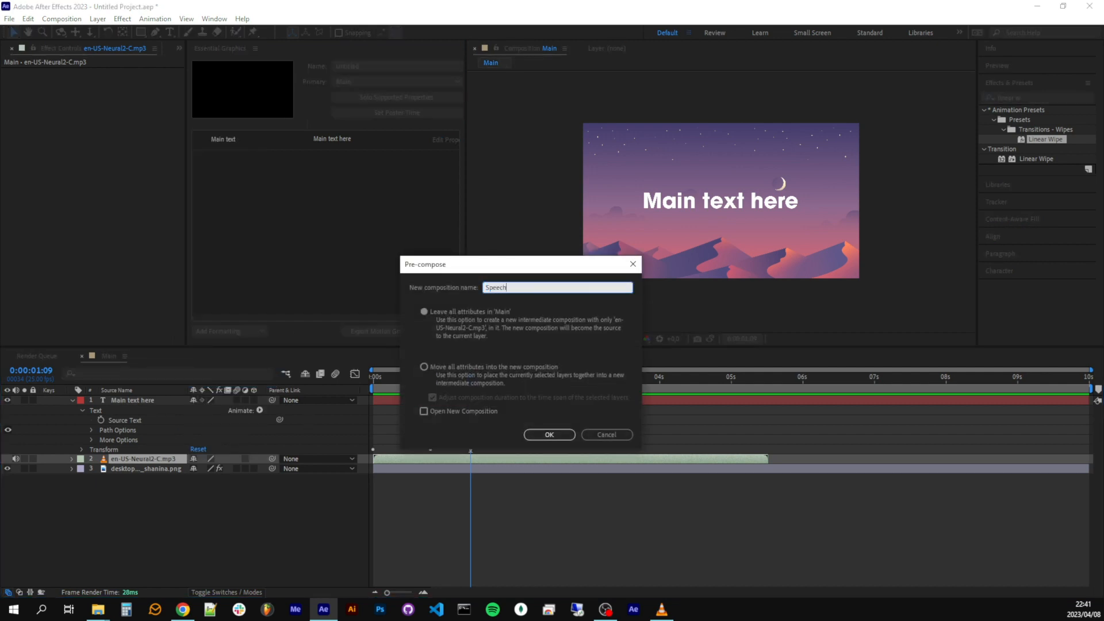
pyautogui.click(548, 435)
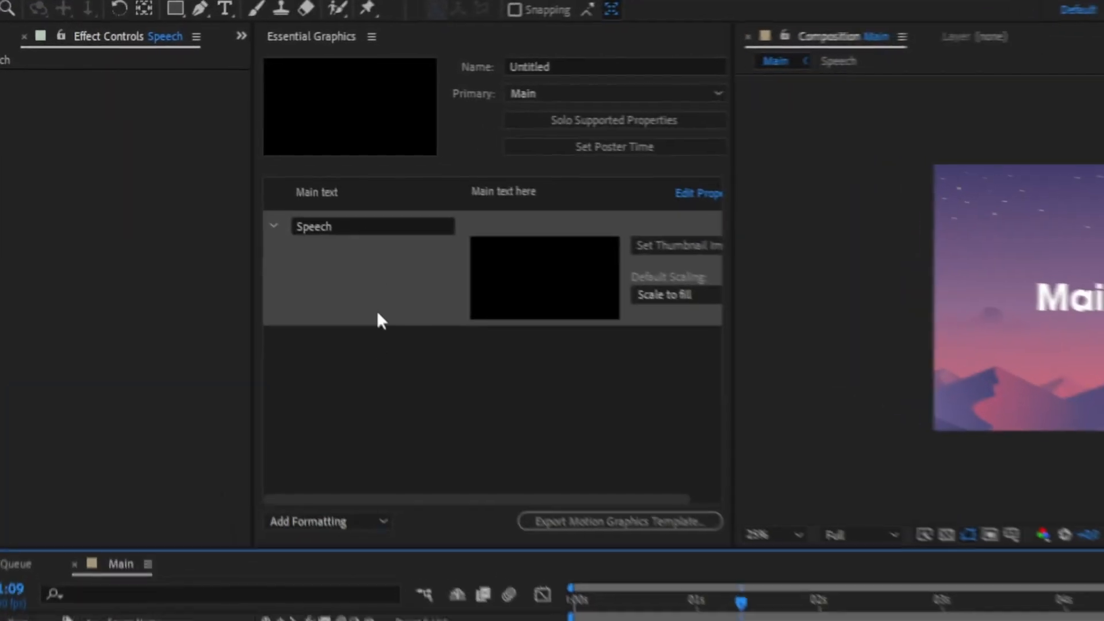
# Name the exposed media properties 'Audio' and 'Background' in Essential Graphics
pyautogui.write('Audio')
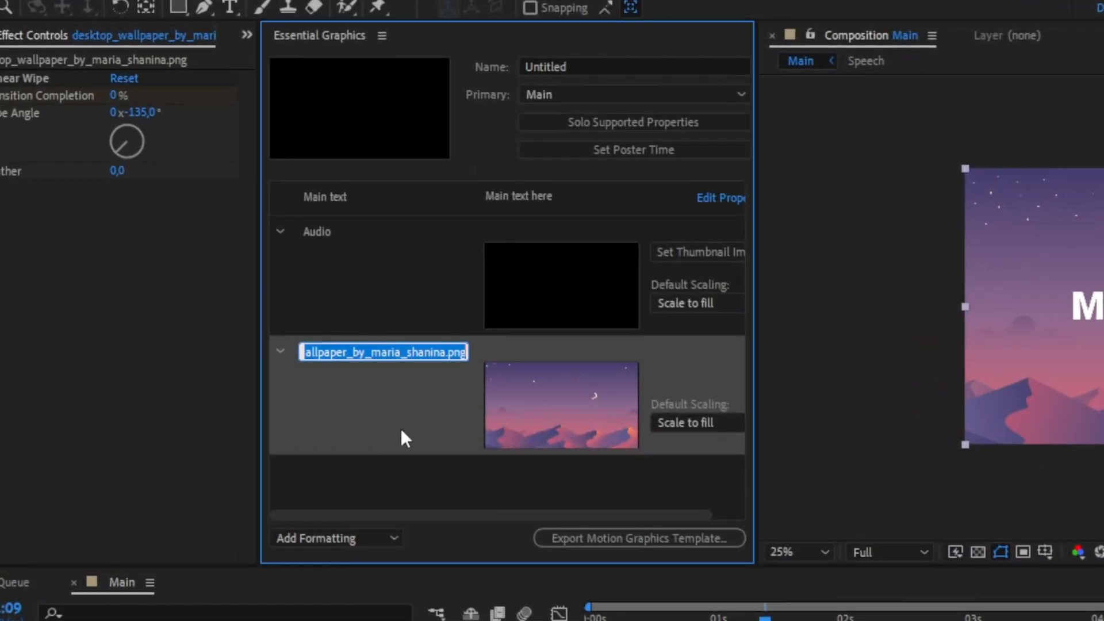
pyautogui.write('Background')
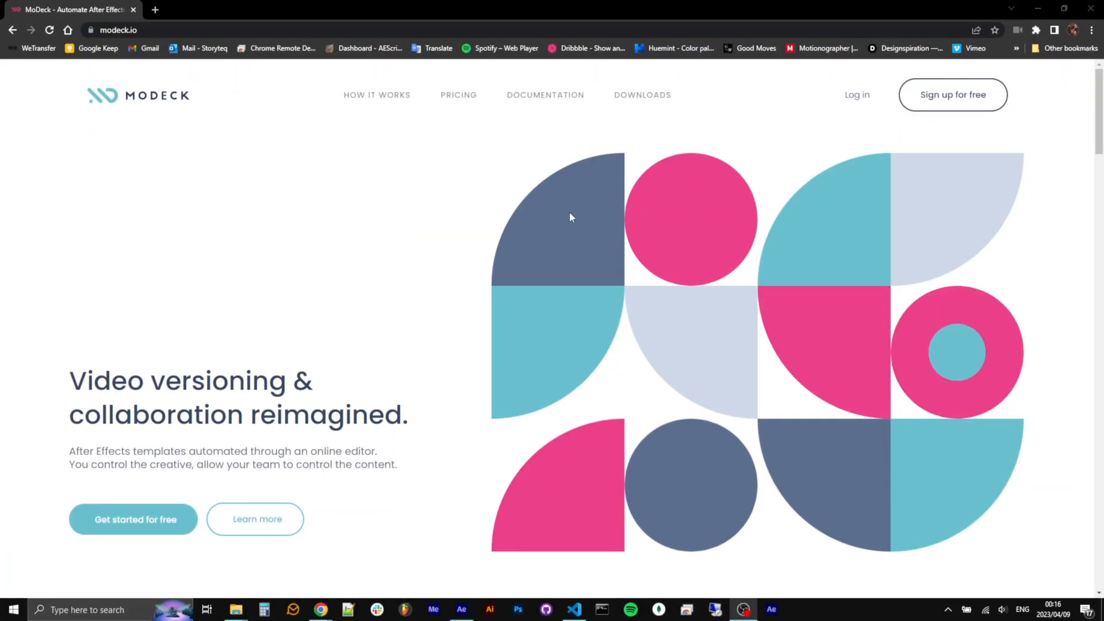
# Browse MoDeck's Modk commands documentation and copy the modk-setDuration command
pyautogui.click(545, 95)
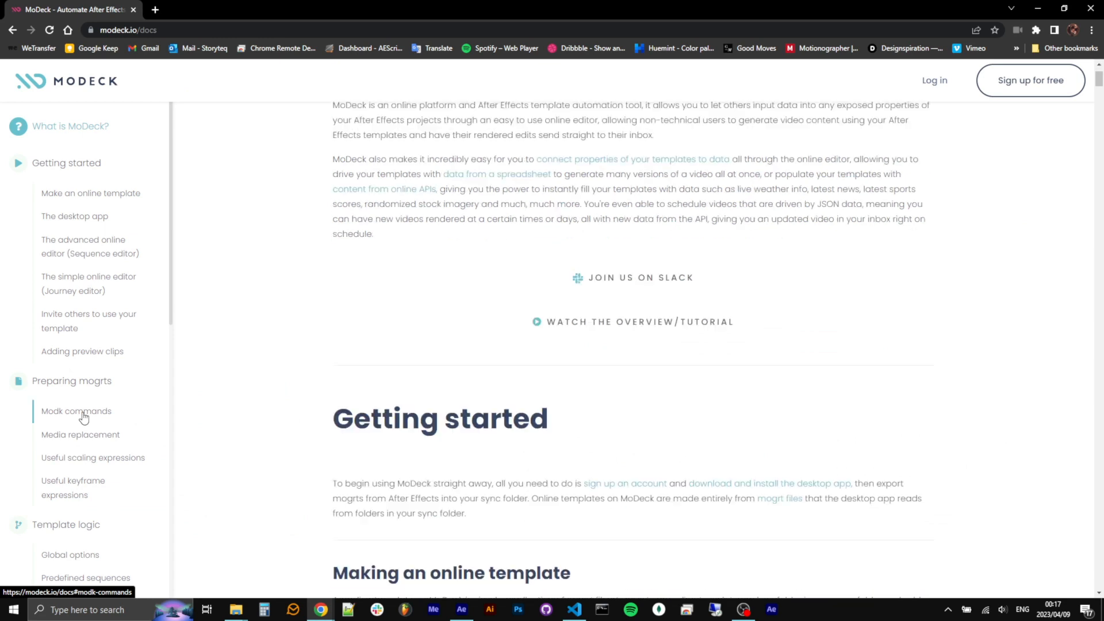
pyautogui.click(76, 412)
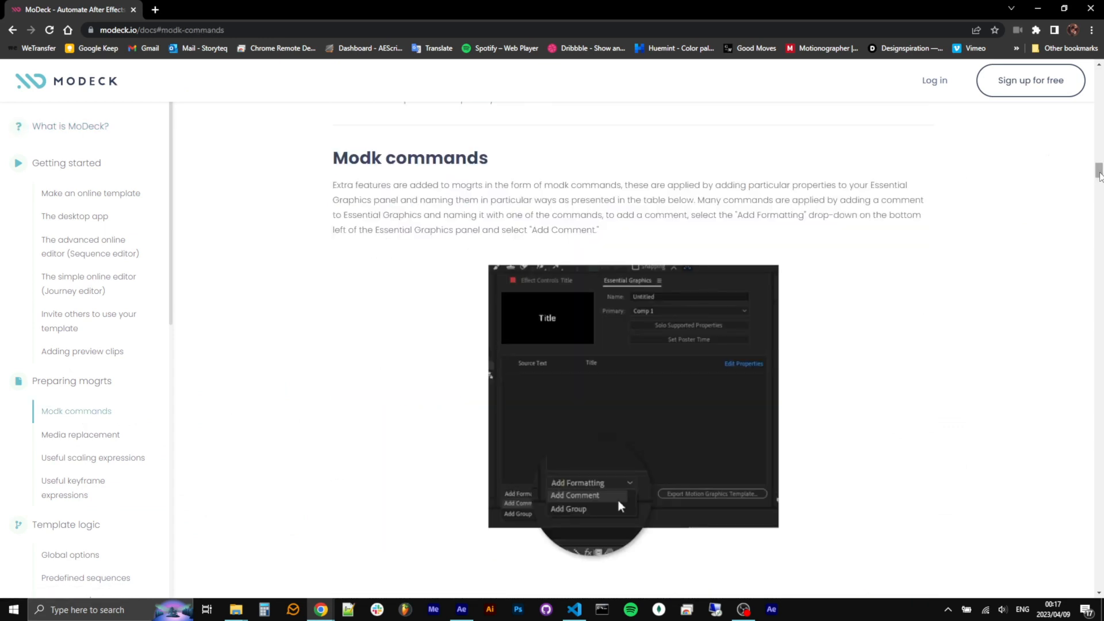
pyautogui.scroll(-3)
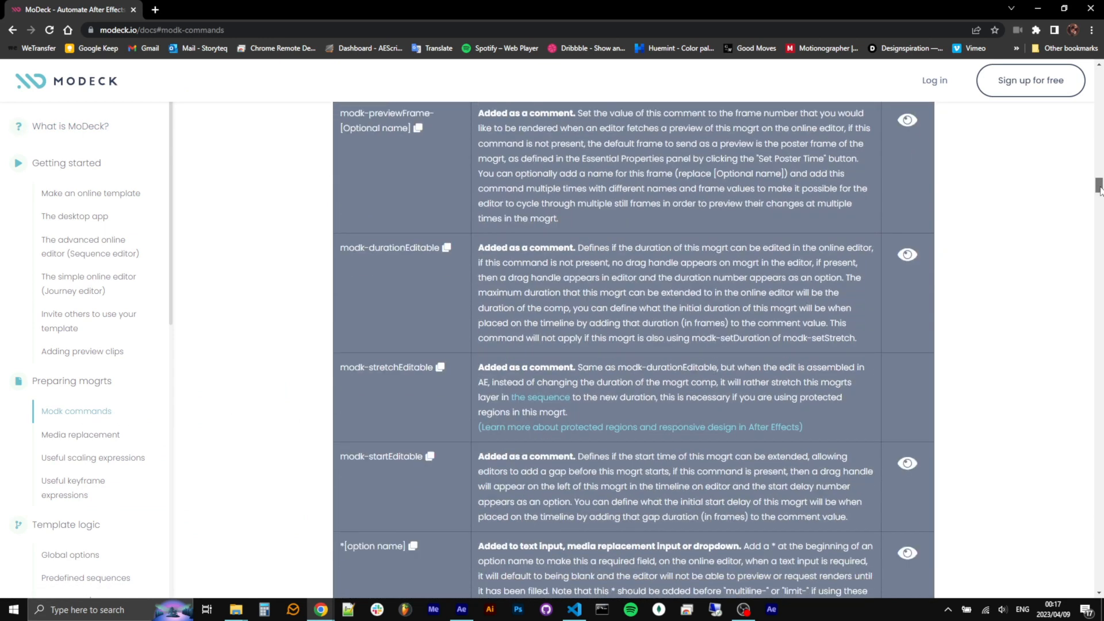
pyautogui.scroll(-3)
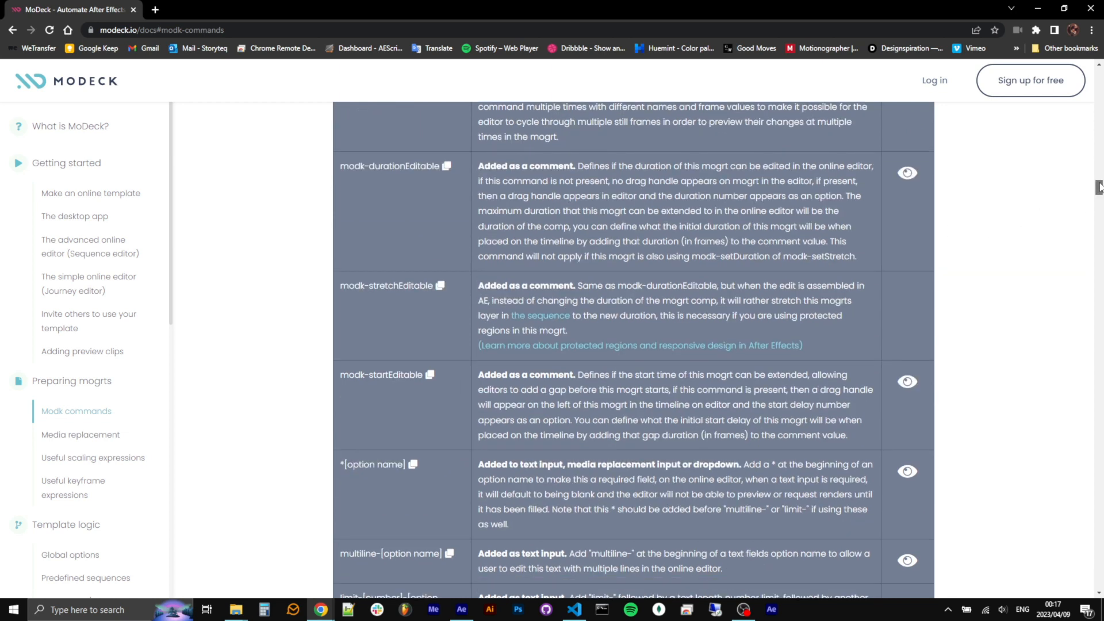
pyautogui.scroll(-3)
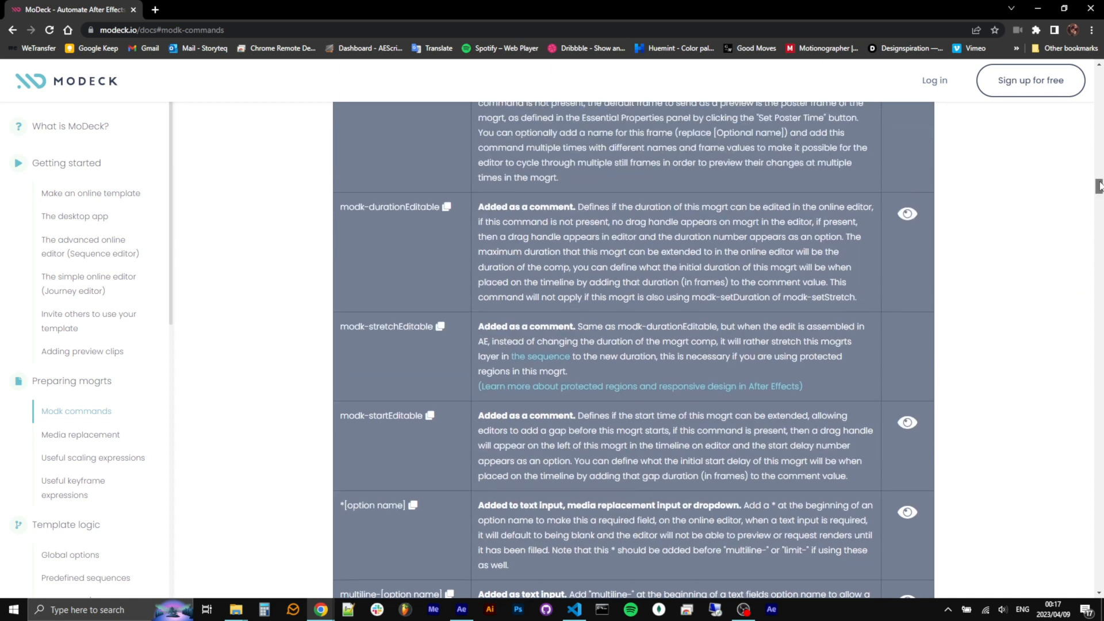
pyautogui.scroll(-3)
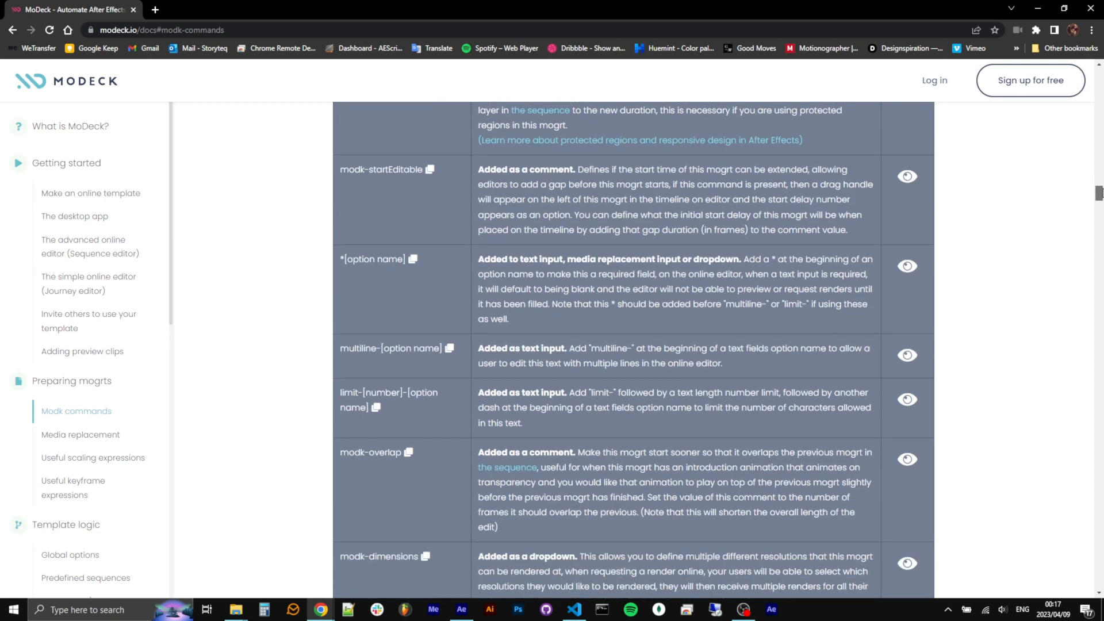
pyautogui.scroll(-3)
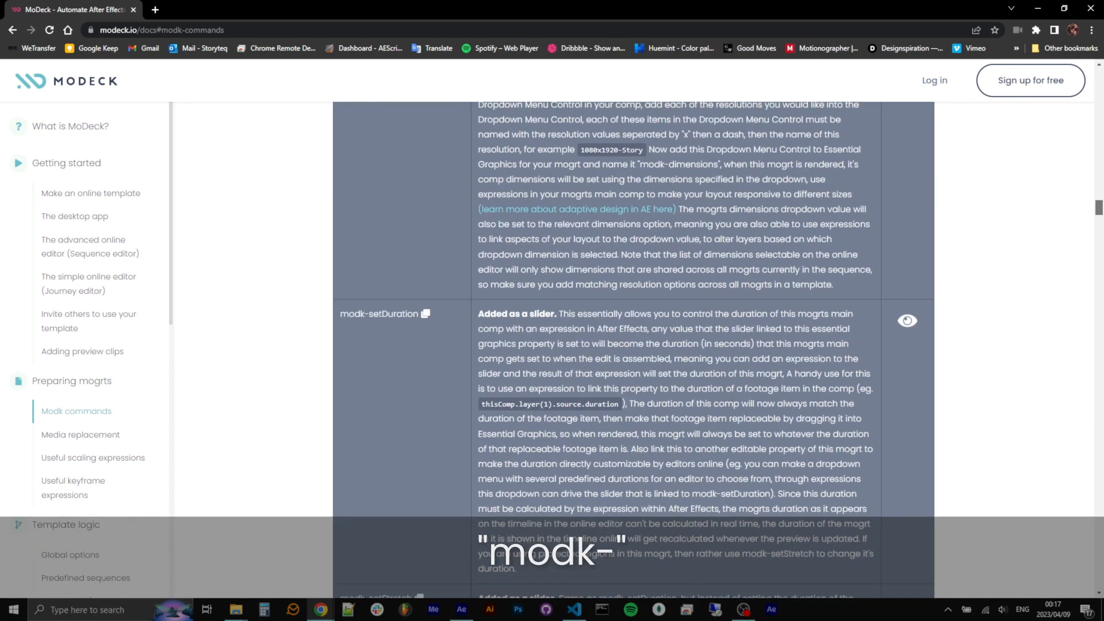
pyautogui.scroll(-3)
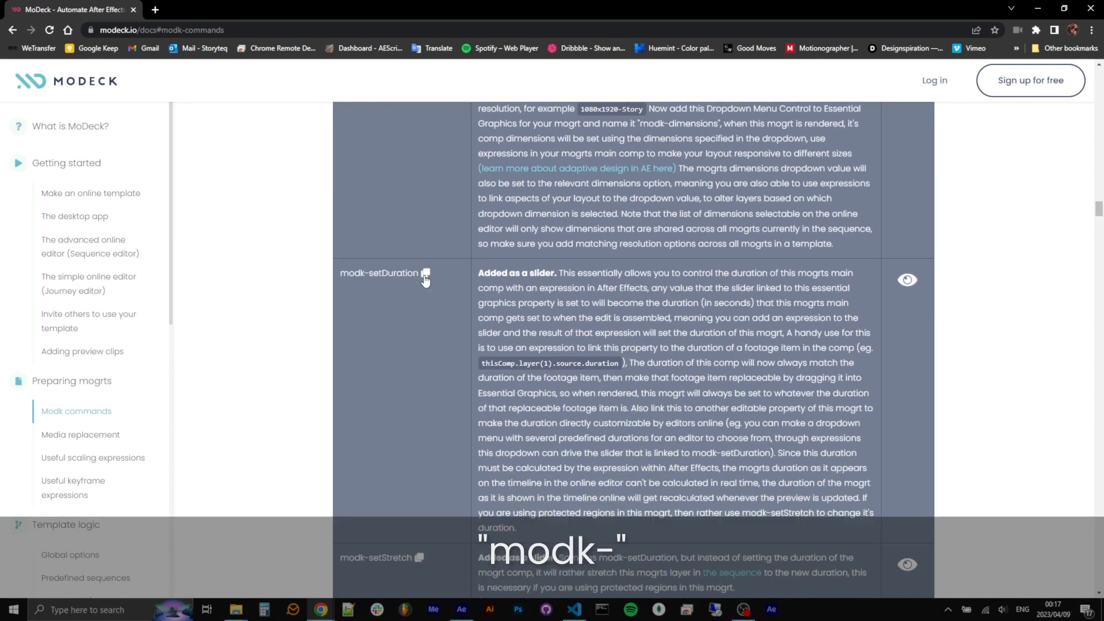
pyautogui.click(424, 274)
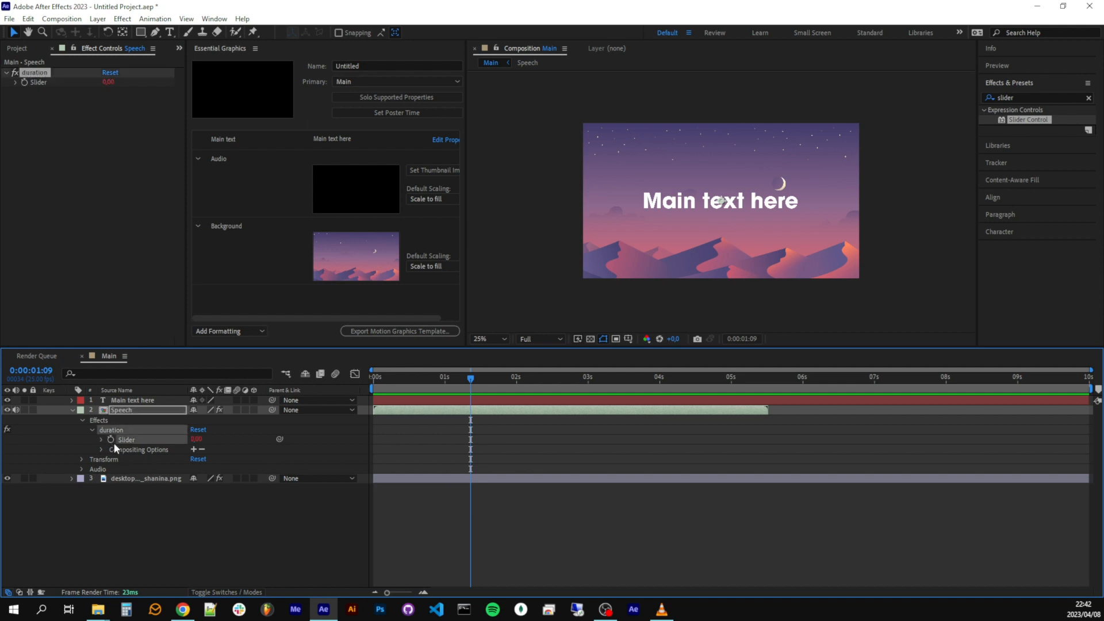
# Drive the Speech duration slider with the expression thisLayer.source.duration
pyautogui.write('thisLayer.s')
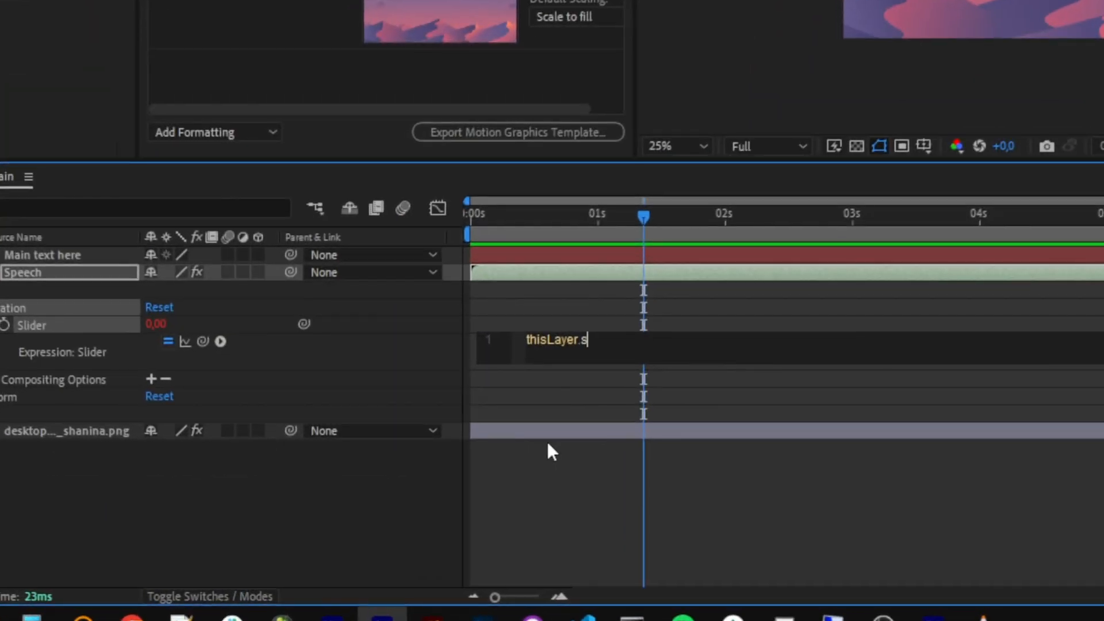
pyautogui.write('ource.duration;')
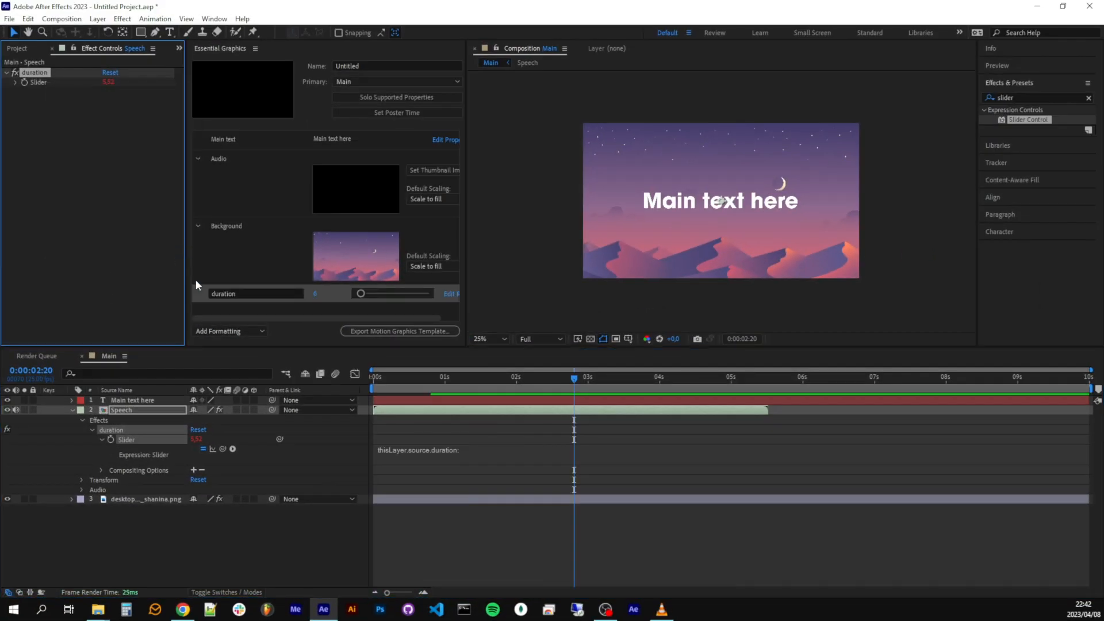
# Rename the duration slider property to 'modk-setDuration' in Essential Graphics
pyautogui.write('modk-s')
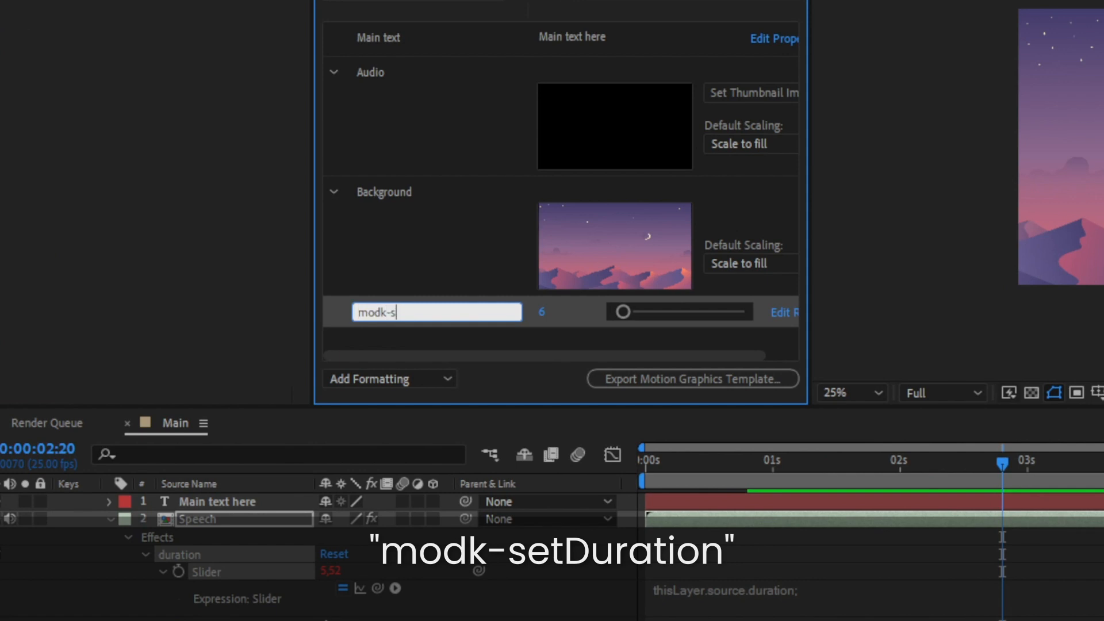
pyautogui.write('etDuration')
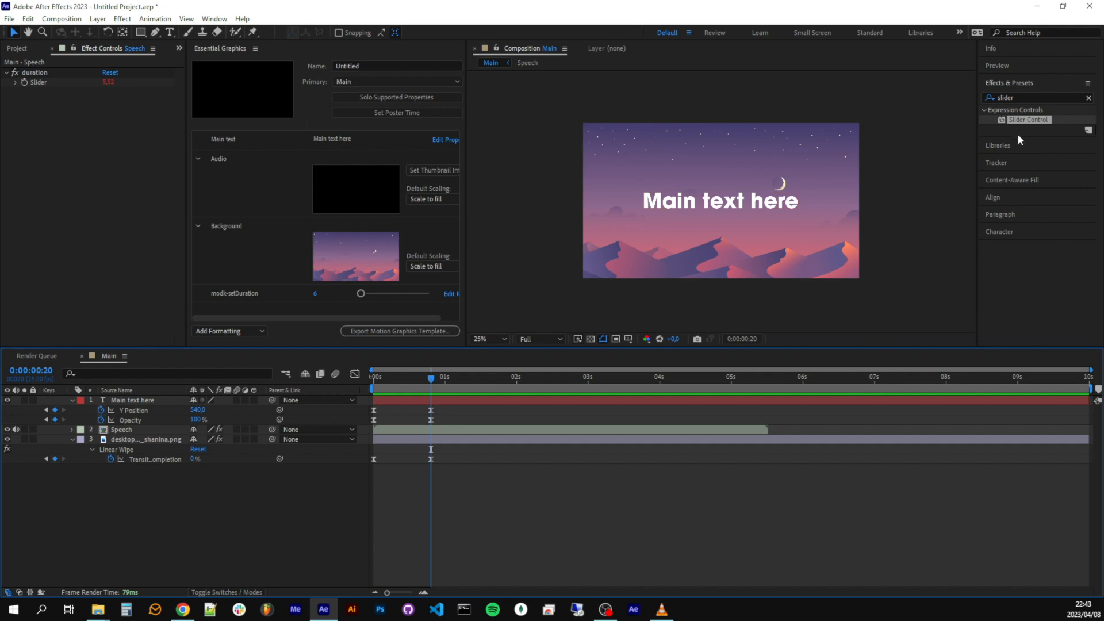
# Add a 'modk-overlap' template comment and give it the value 2
pyautogui.click(229, 331)
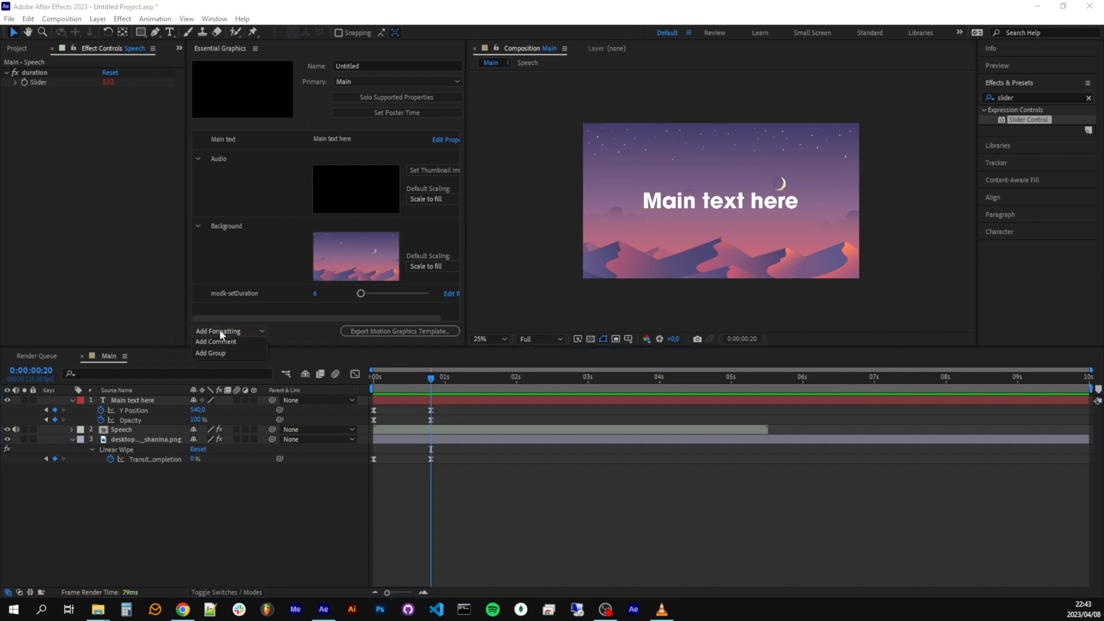
pyautogui.write('modk-overlap')
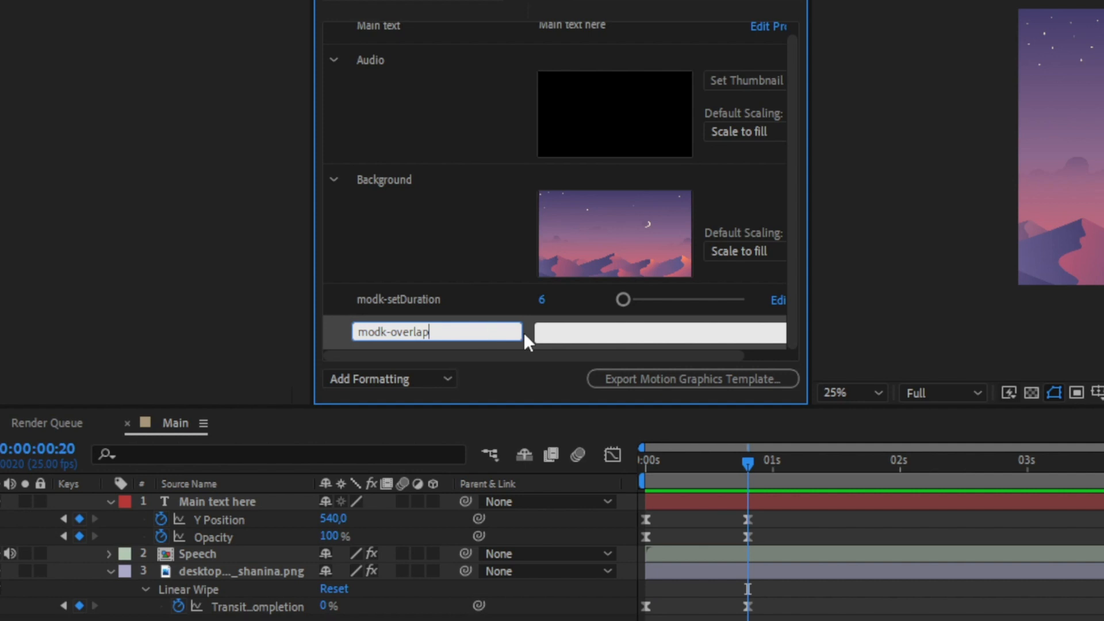
pyautogui.write('2')
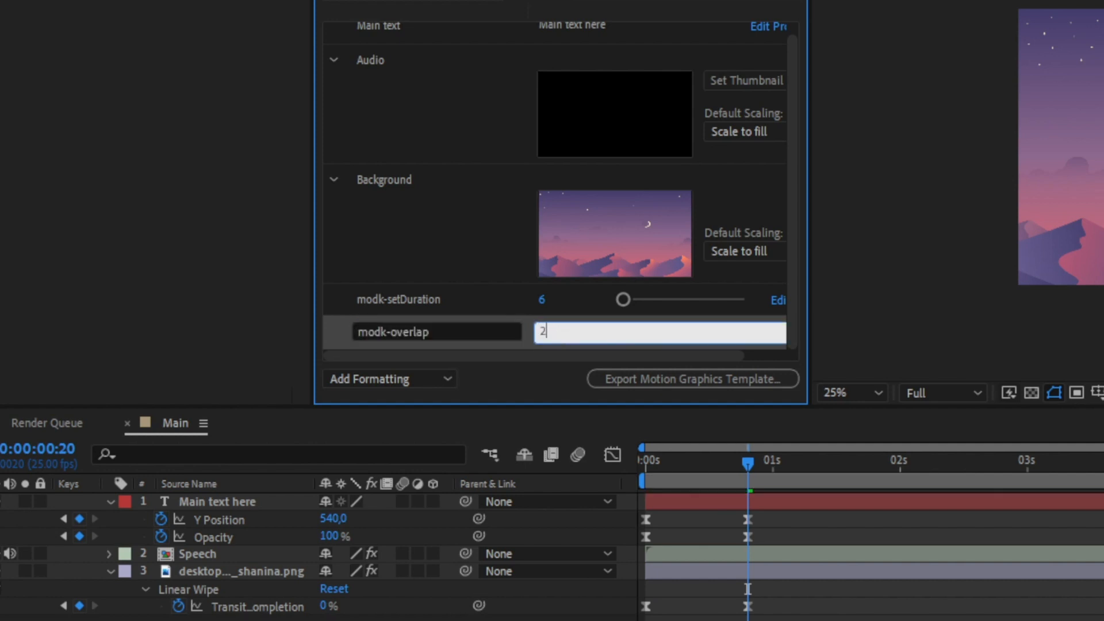
pyautogui.write('0')
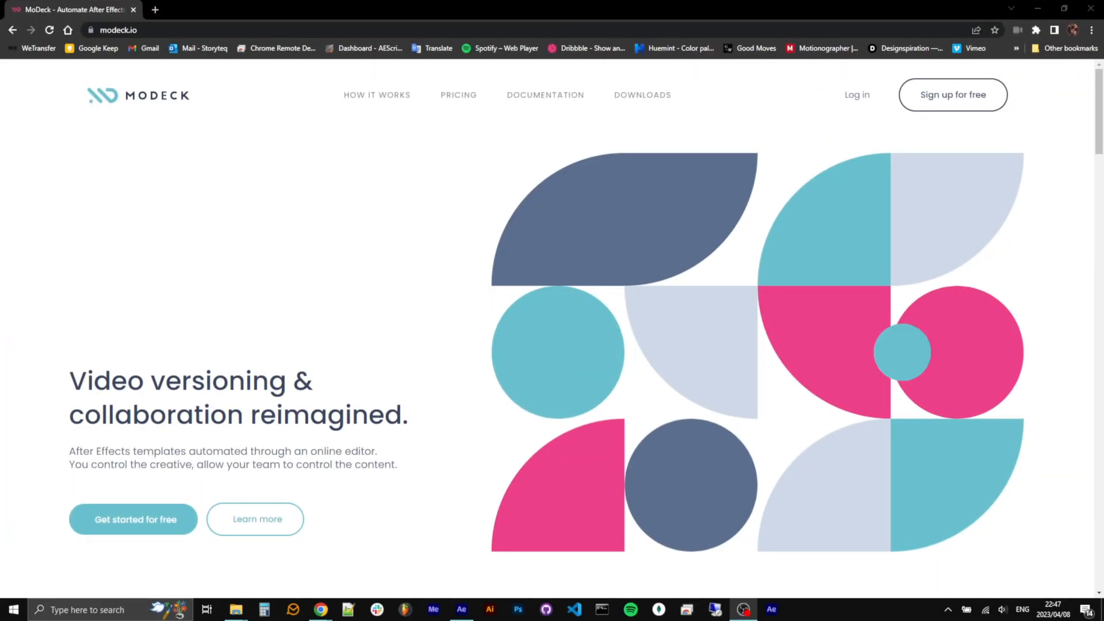
# Download MoDeck for Windows from the Downloads page and go to its sync folder
pyautogui.click(642, 95)
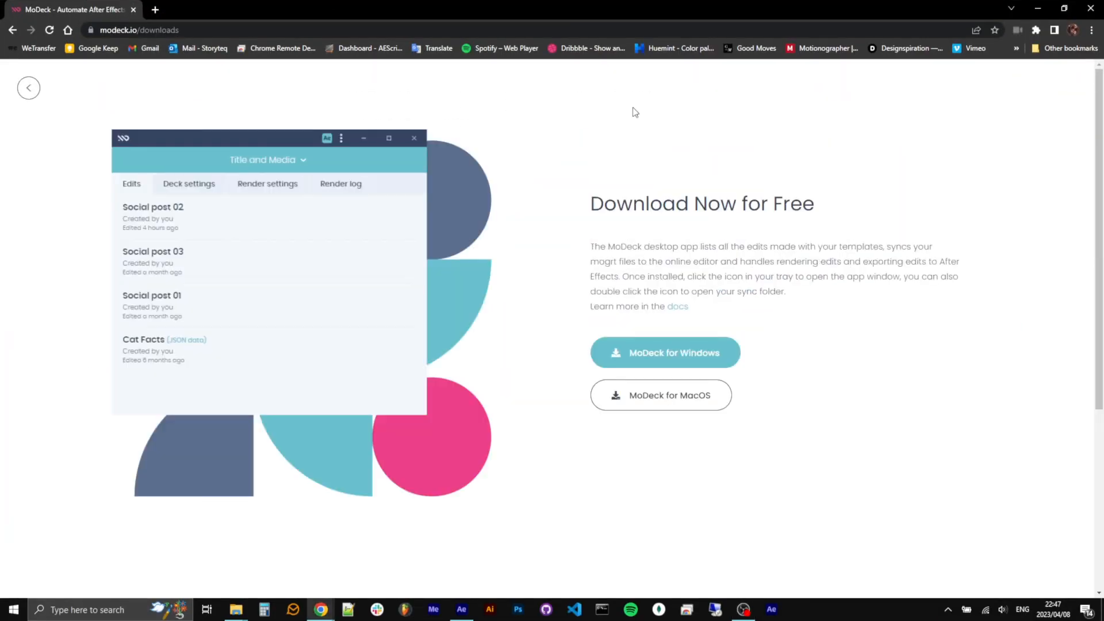
pyautogui.click(663, 354)
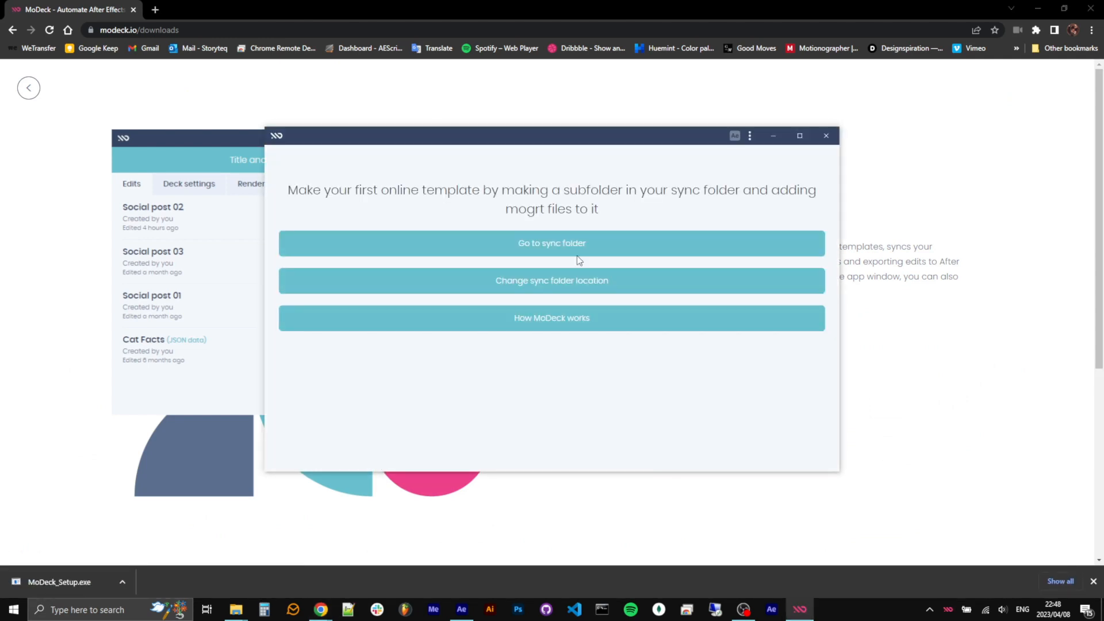
pyautogui.click(551, 243)
pyautogui.write('Simple tit')
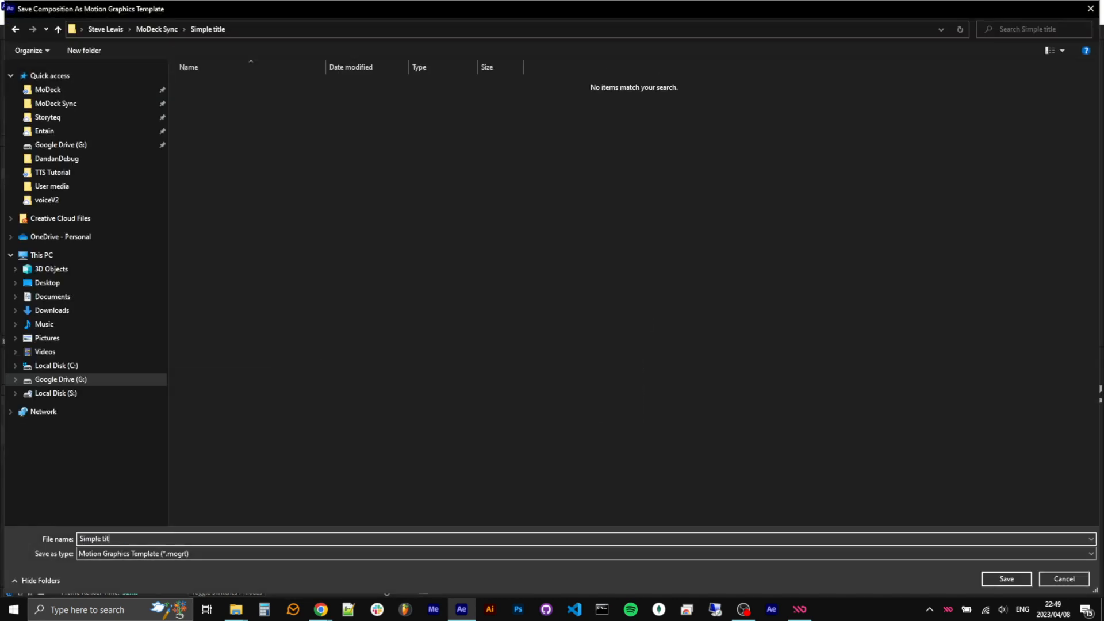
# Save Simple title.mogrt into MoDeck Sync > Simple title and confirm the export
pyautogui.click(1005, 579)
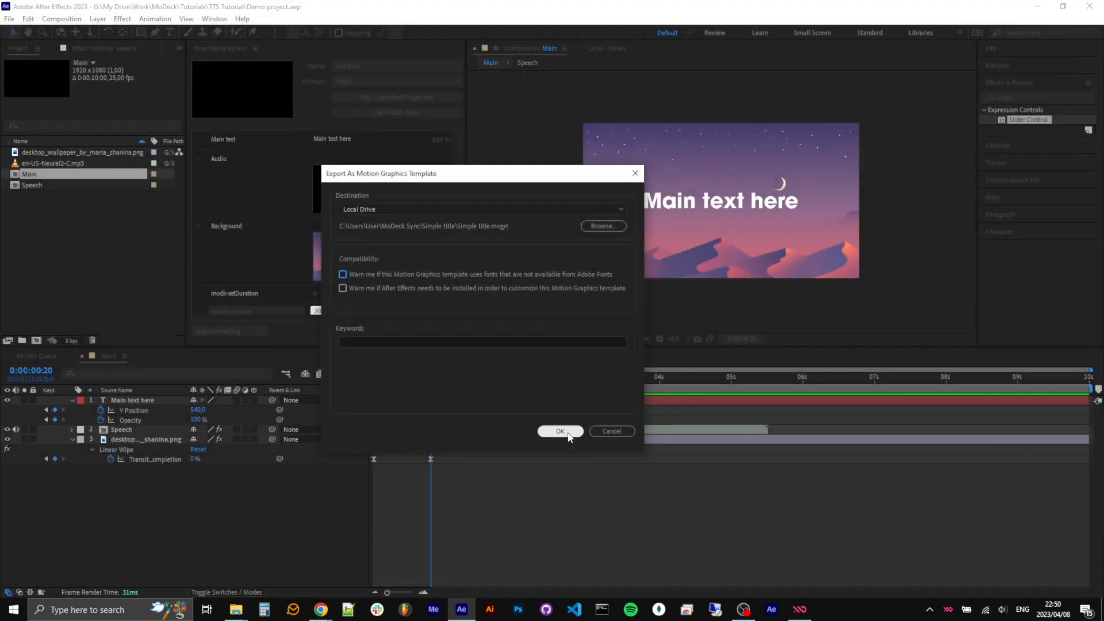
pyautogui.click(560, 432)
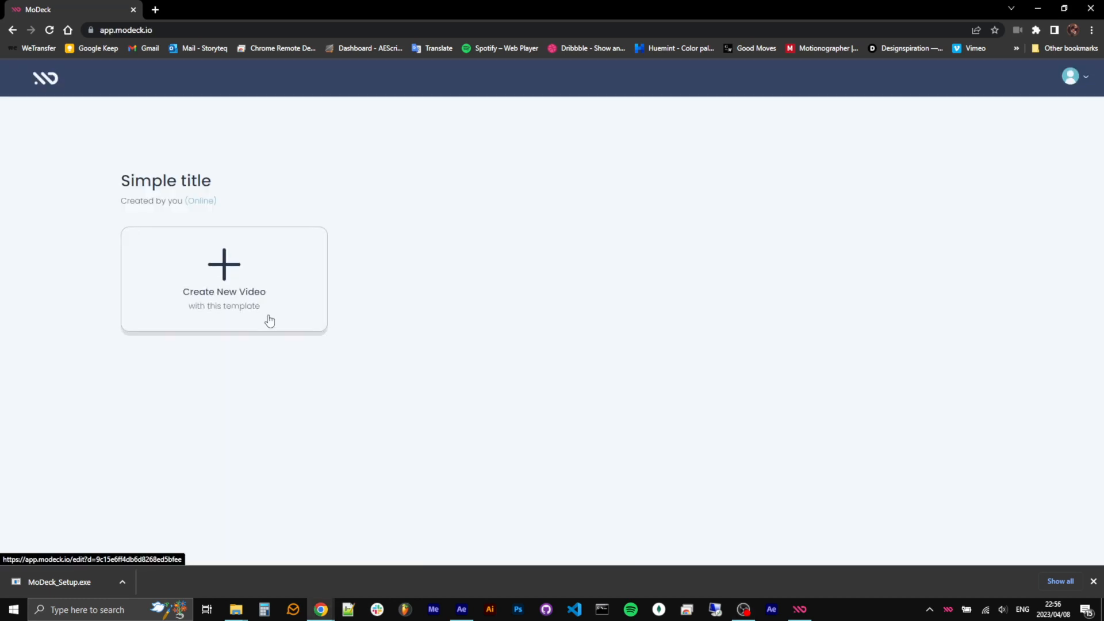
# Create a video named Text to speech with the quick brown fox main text and begin selecting its audio
pyautogui.click(225, 275)
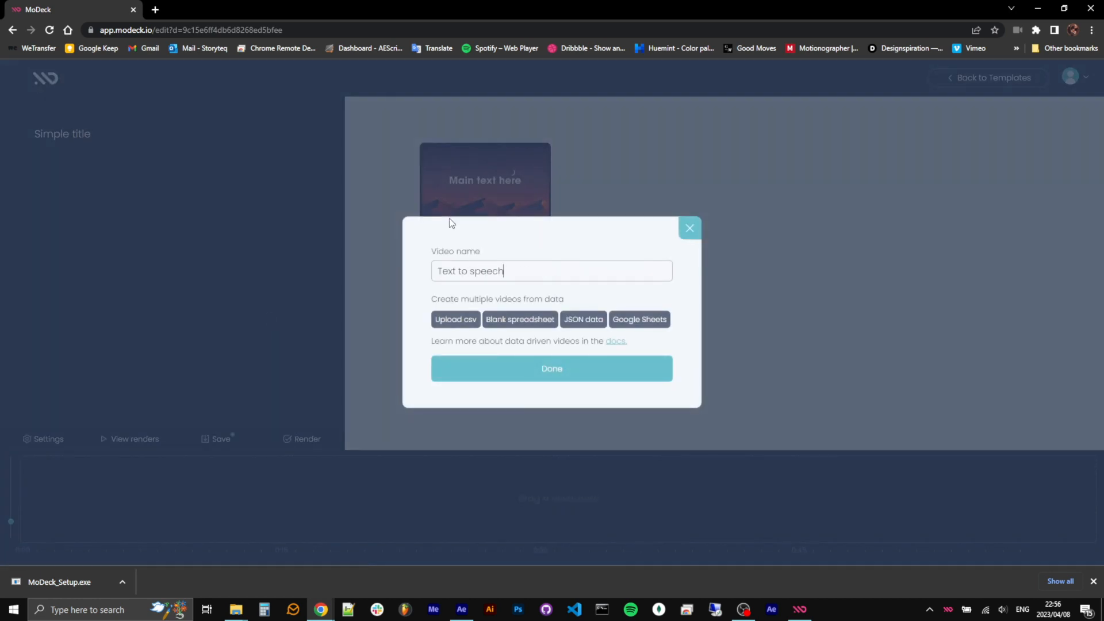
pyautogui.click(551, 368)
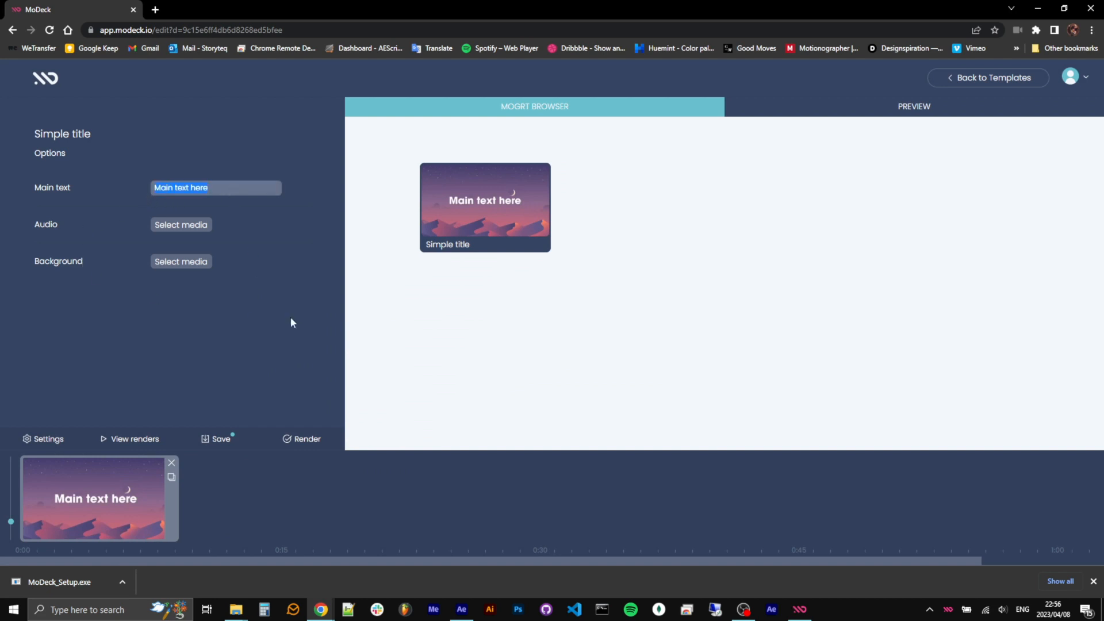
pyautogui.write('The quick brow')
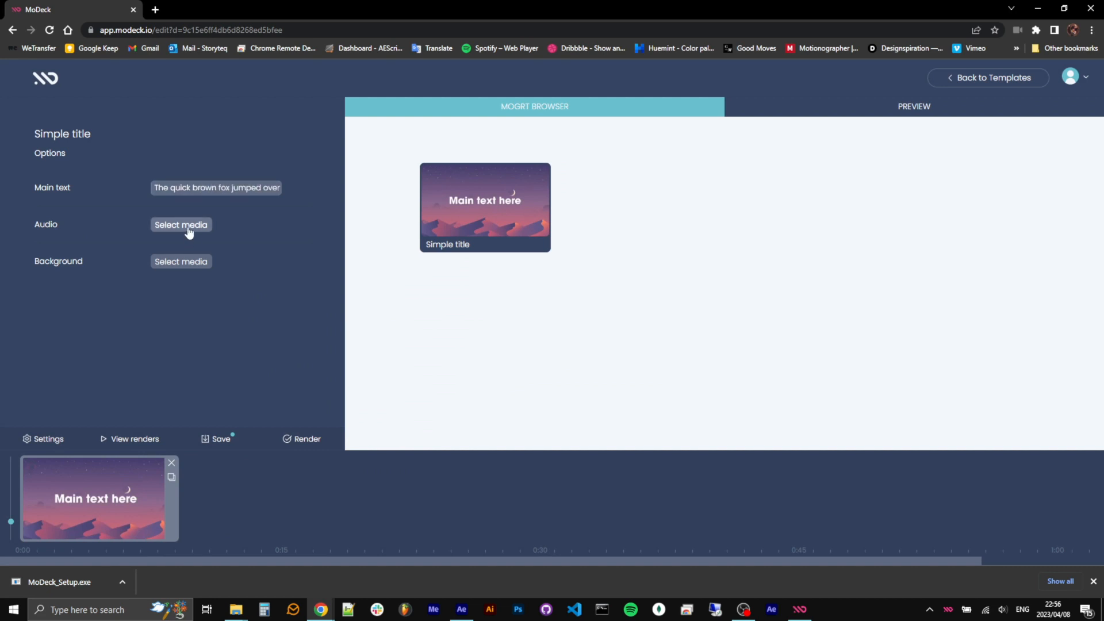
pyautogui.click(180, 225)
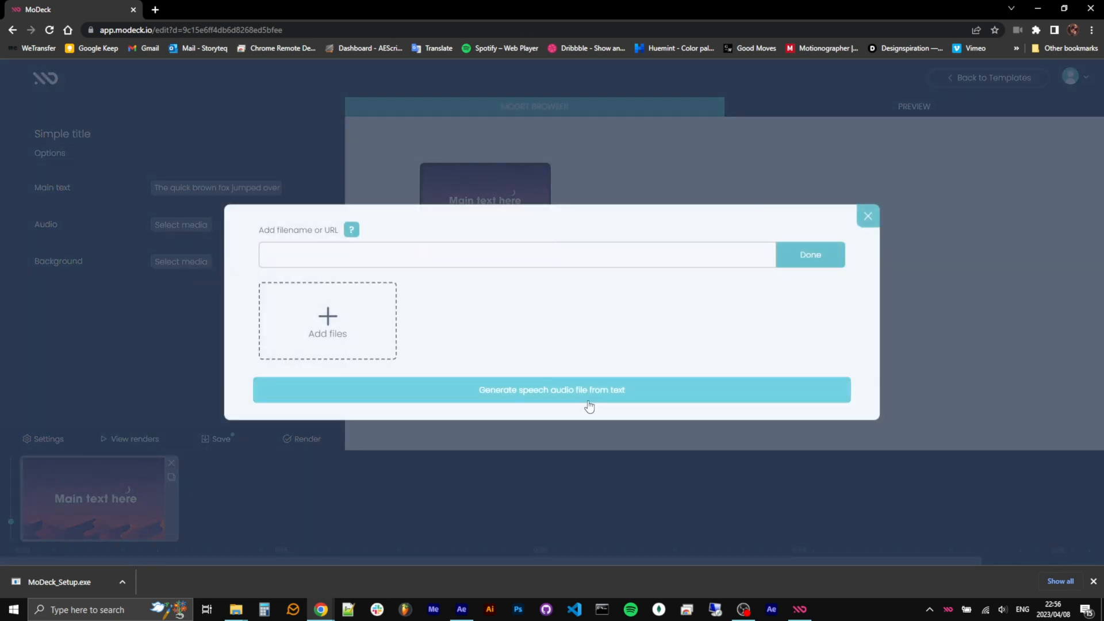
# Generate speech of 'The quick brown fox jumped over the lazy dog' in the G-Studio O female US English voice
pyautogui.click(552, 390)
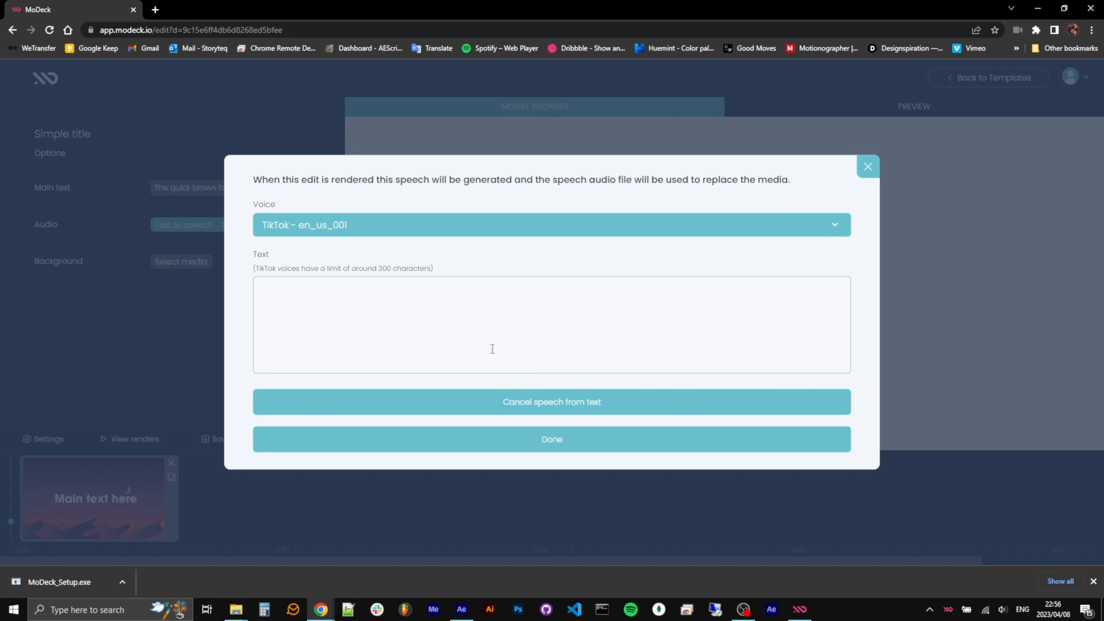
pyautogui.write('The quick brown fox jumped over the lazy dog')
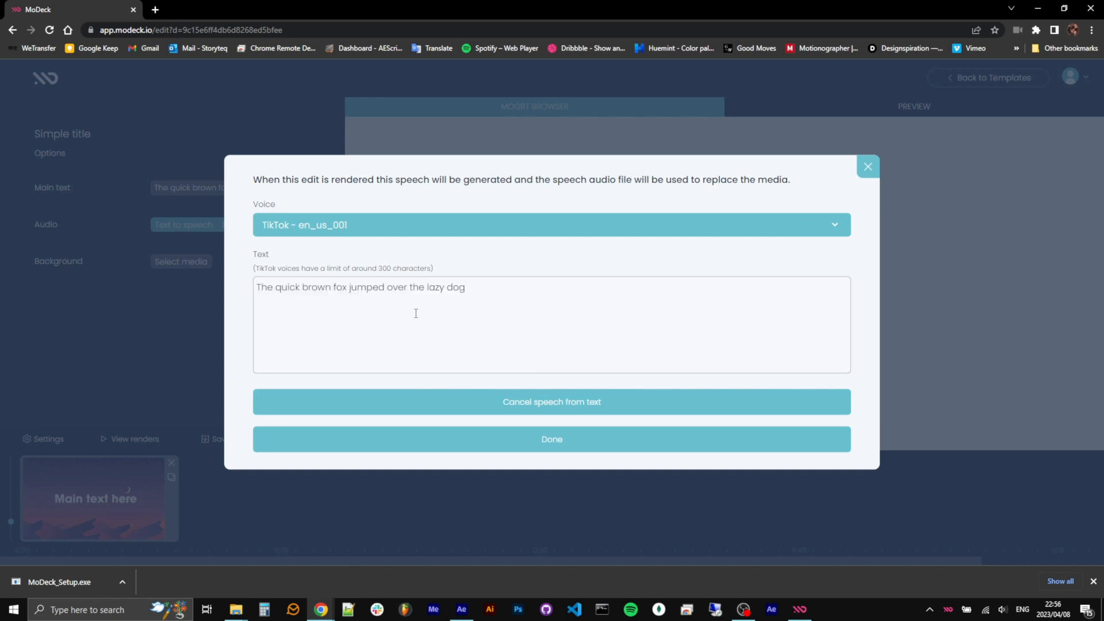
pyautogui.click(551, 224)
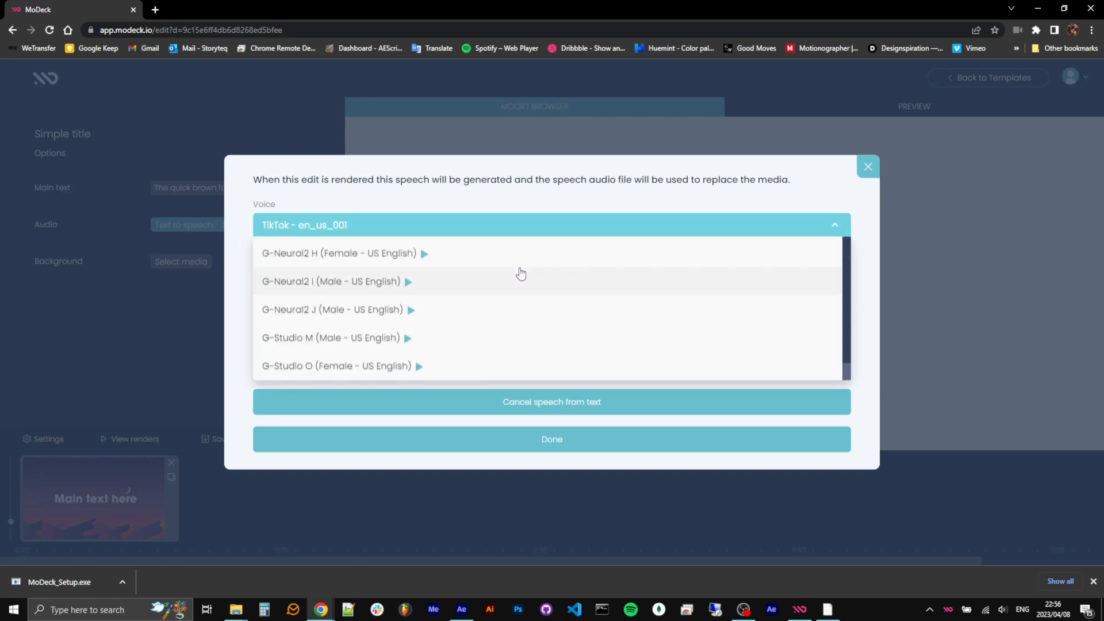
pyautogui.moveTo(491, 372)
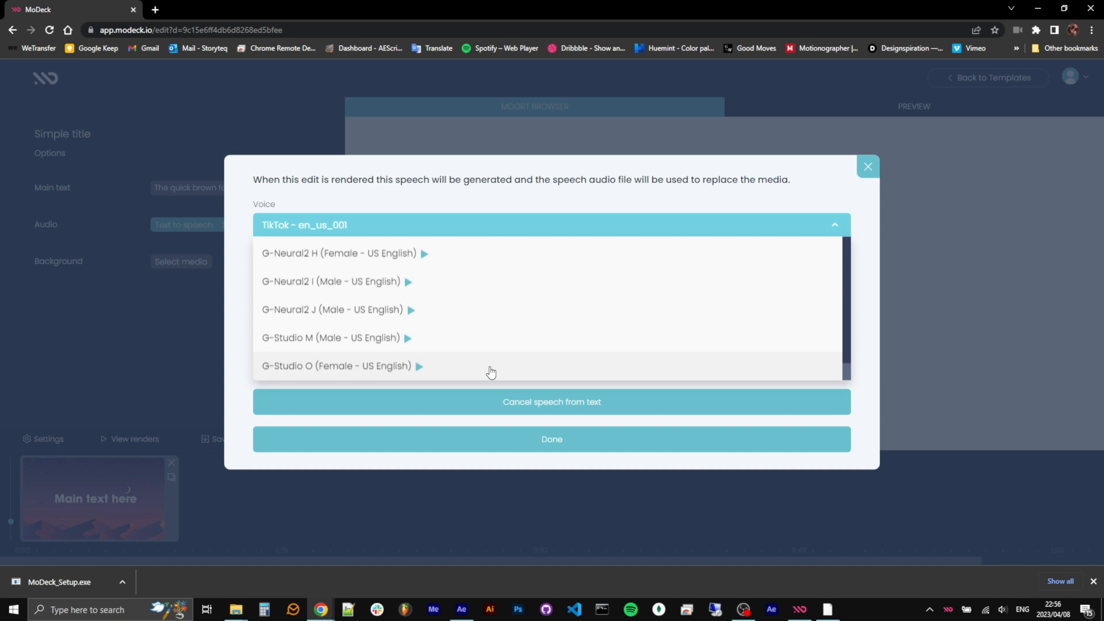
pyautogui.click(337, 366)
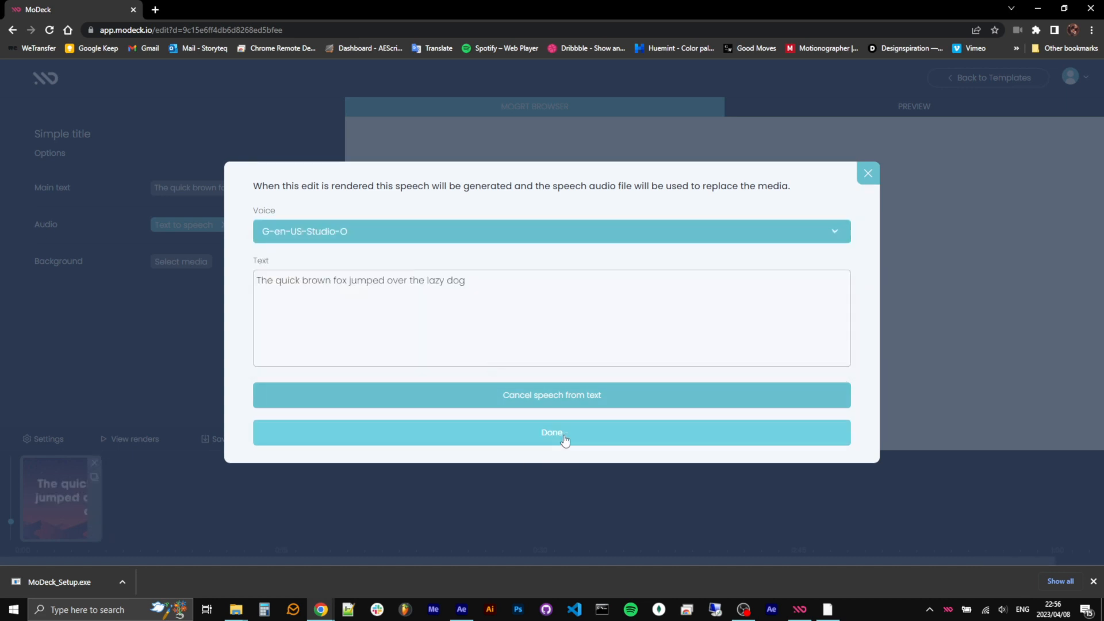
pyautogui.click(551, 433)
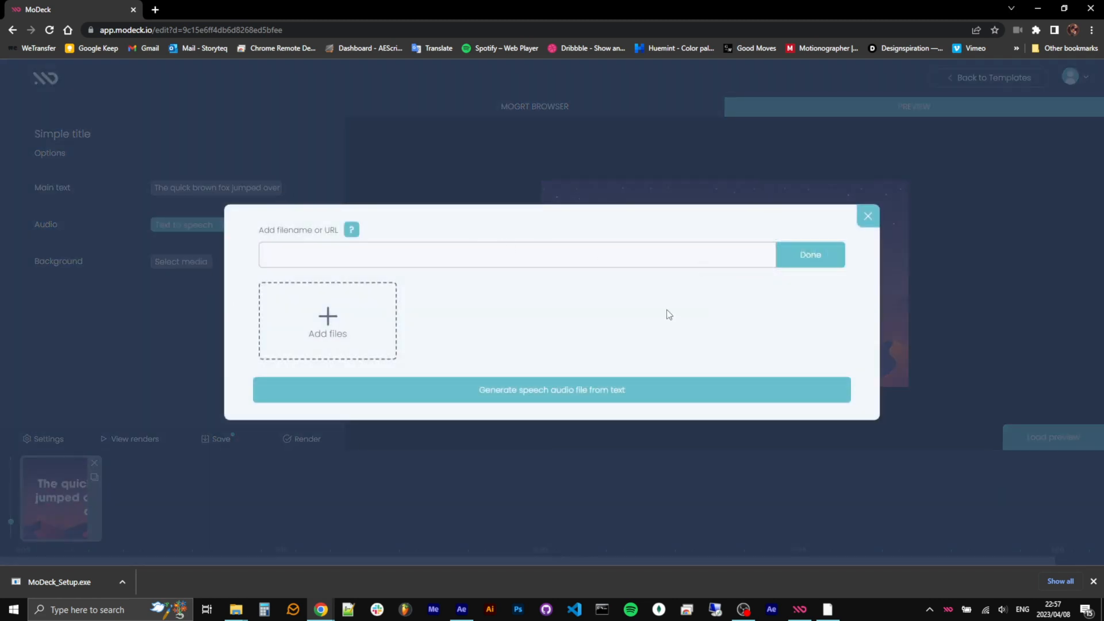
# Add the misty mountain photo fabrizio-conti.jpg as the video's Background image
pyautogui.click(327, 321)
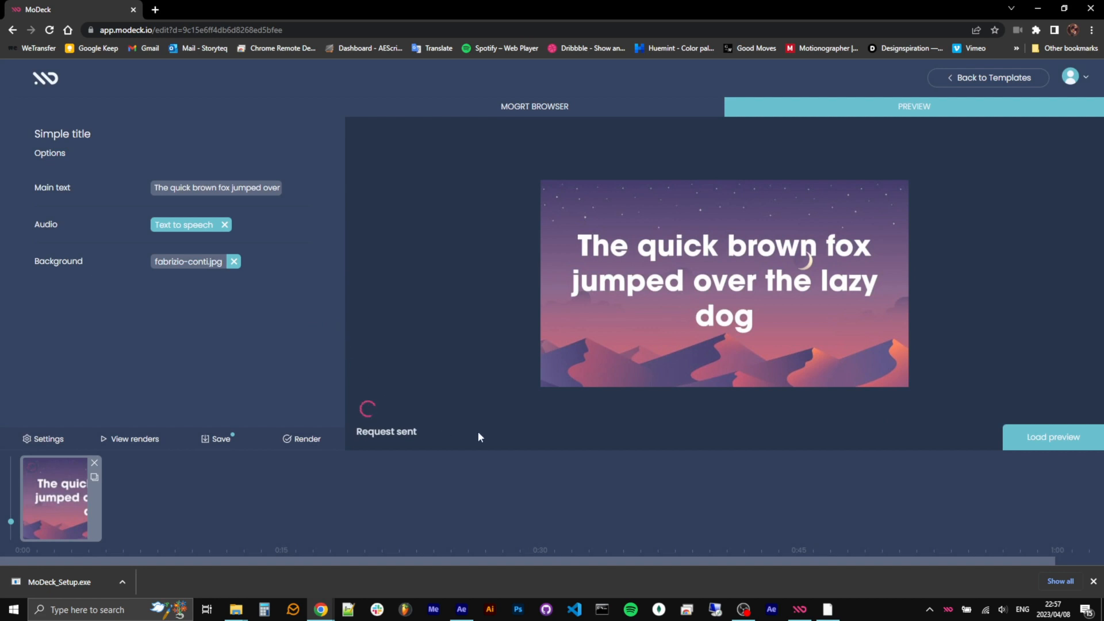
pyautogui.moveTo(602, 457)
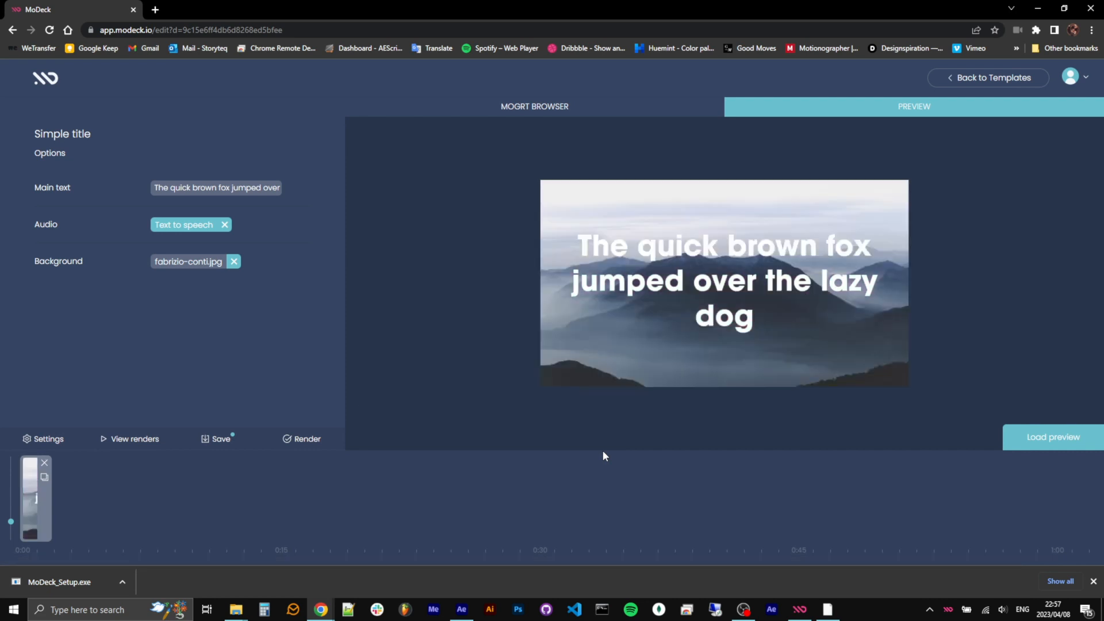
pyautogui.moveTo(1028, 478)
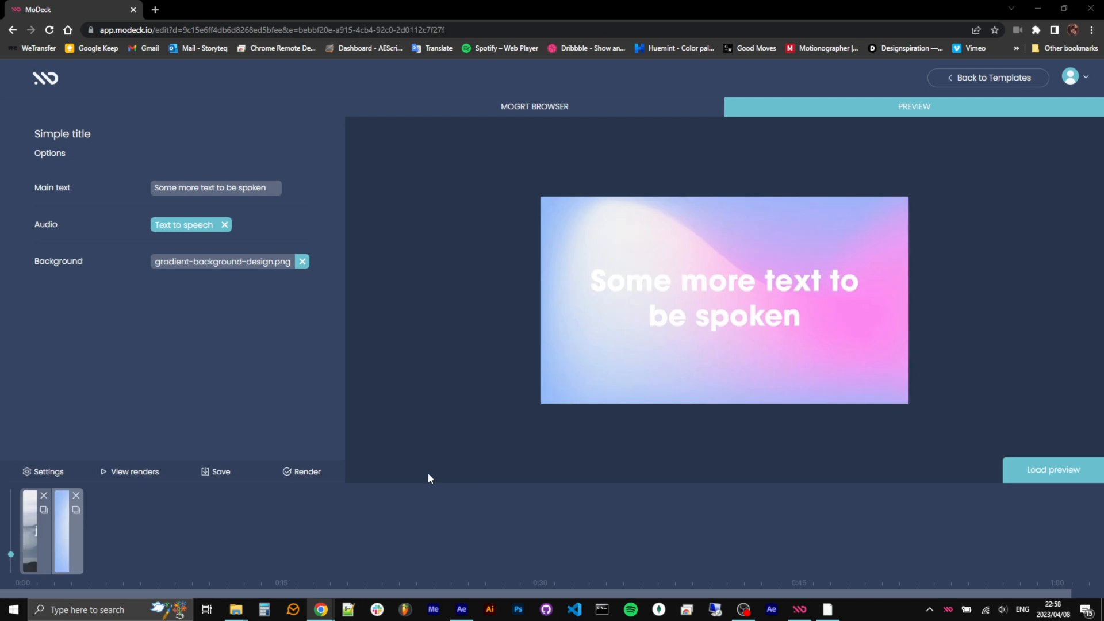
# Request a render of the video and watch the desktop app upload the finished render
pyautogui.click(301, 472)
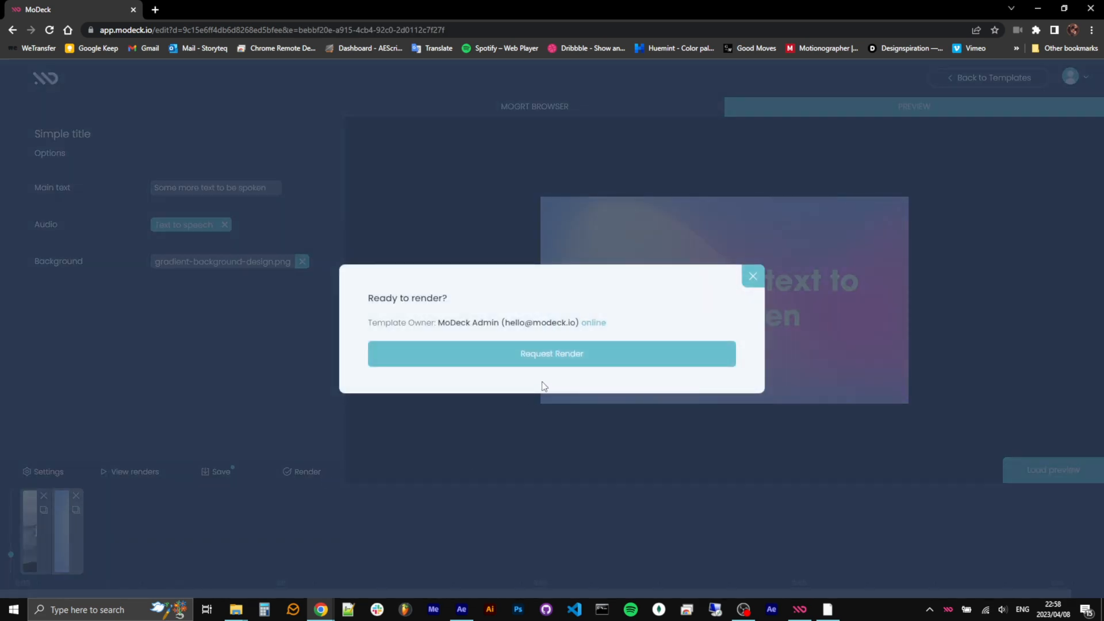
pyautogui.click(551, 353)
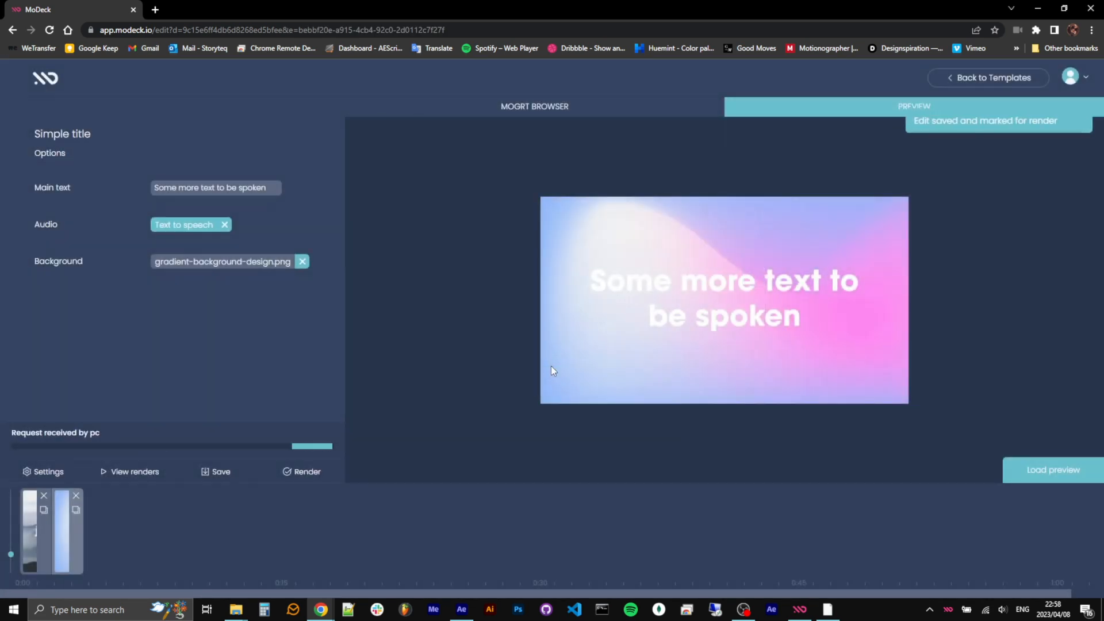
pyautogui.click(306, 472)
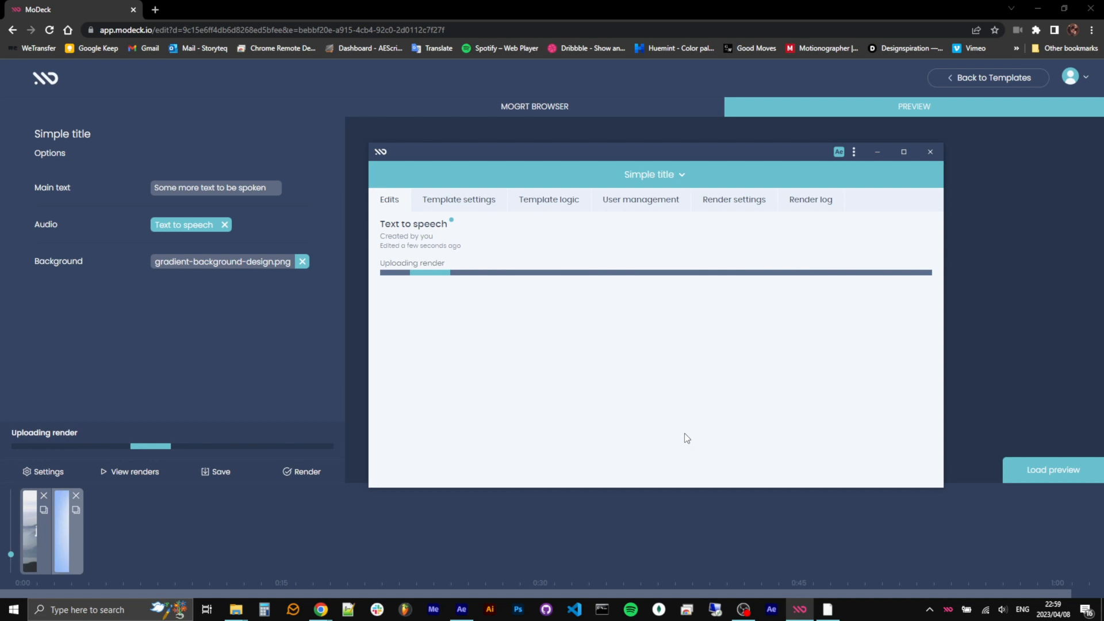
pyautogui.click(1052, 470)
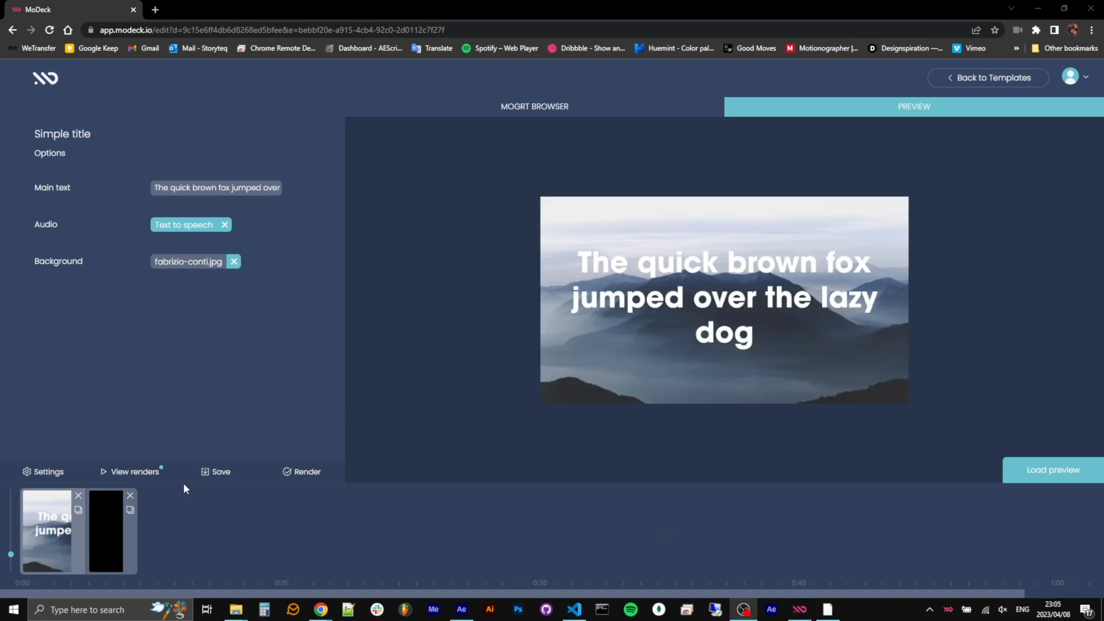